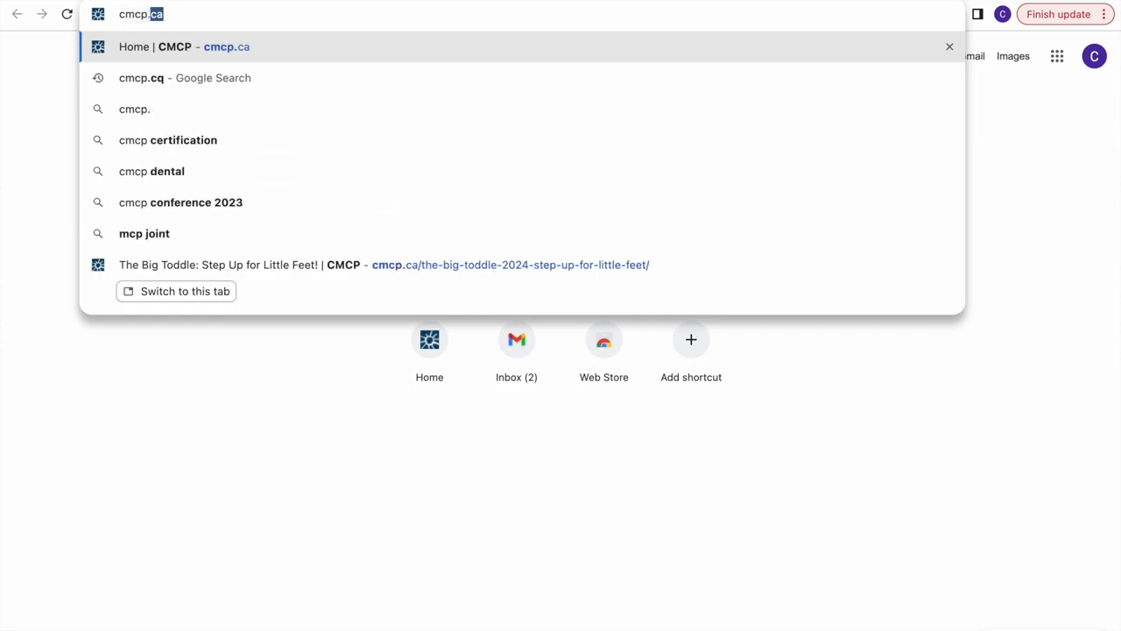
# - Load the College-Montrose Children's Place home page at cmcp.ca
pyautogui.click(184, 47)
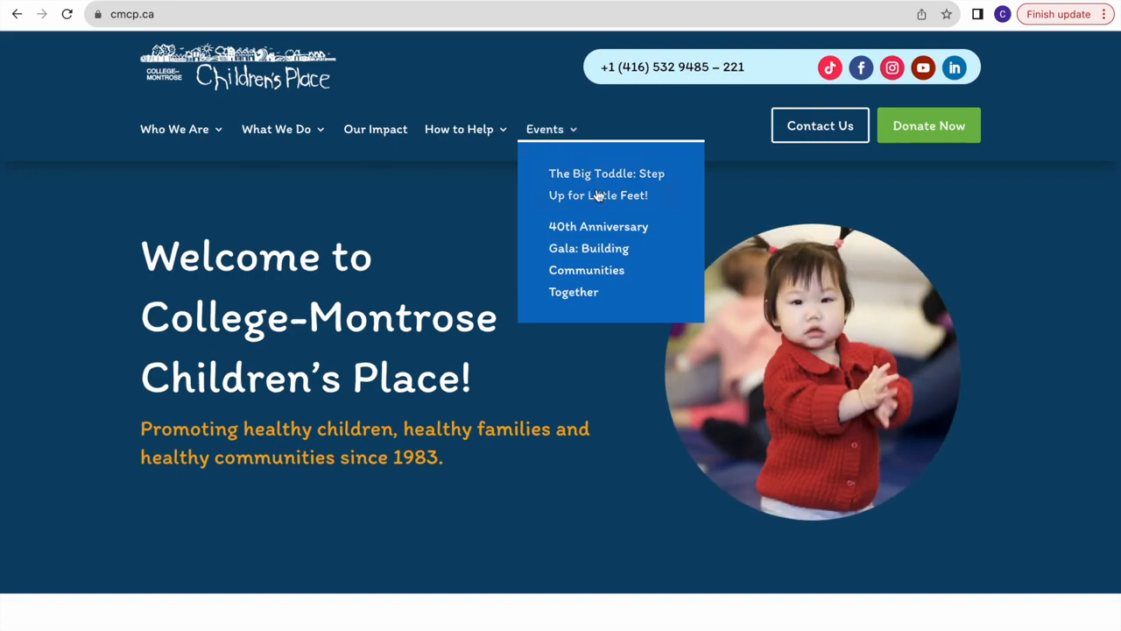
# - Open The Big Toddle 2024 event page and scroll down to 'Registration is Easy'
pyautogui.click(606, 184)
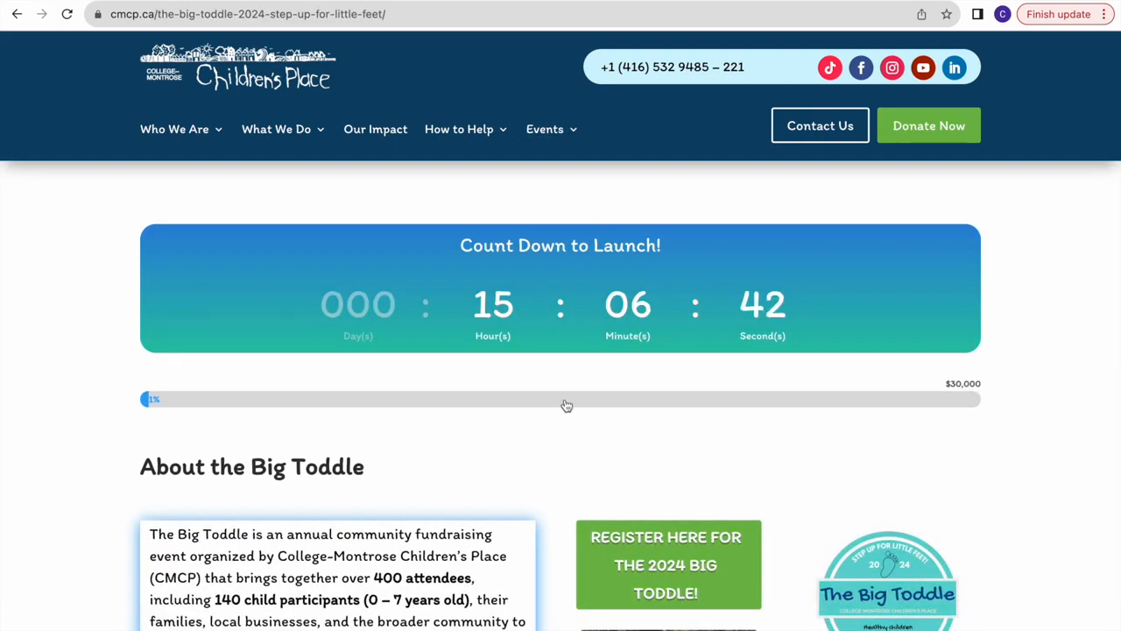
pyautogui.scroll(-3)
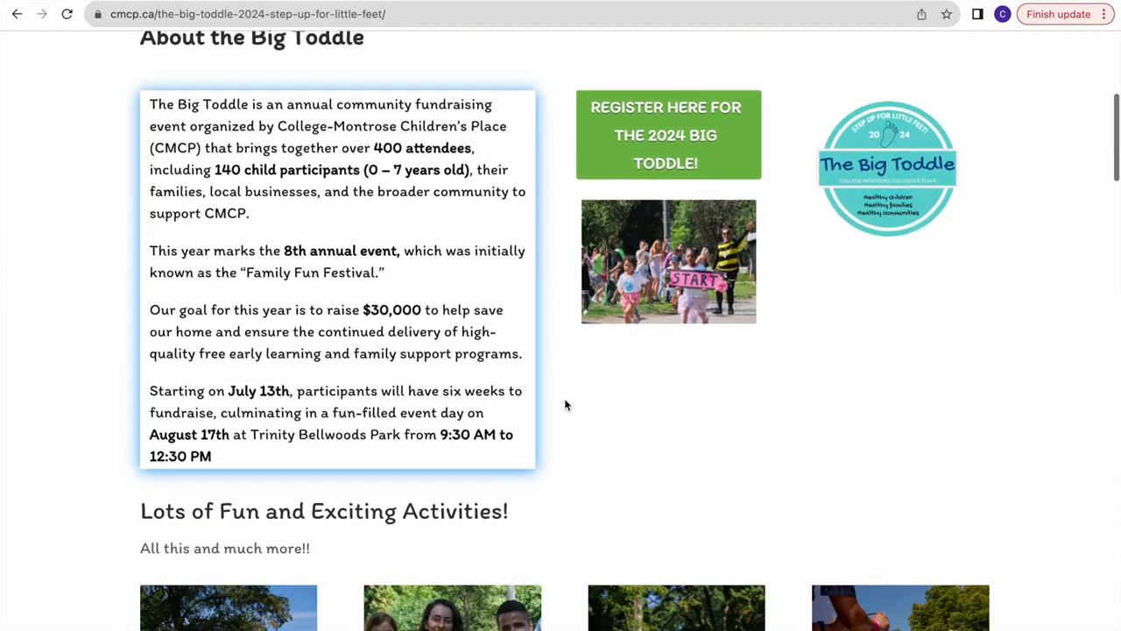
pyautogui.scroll(-3)
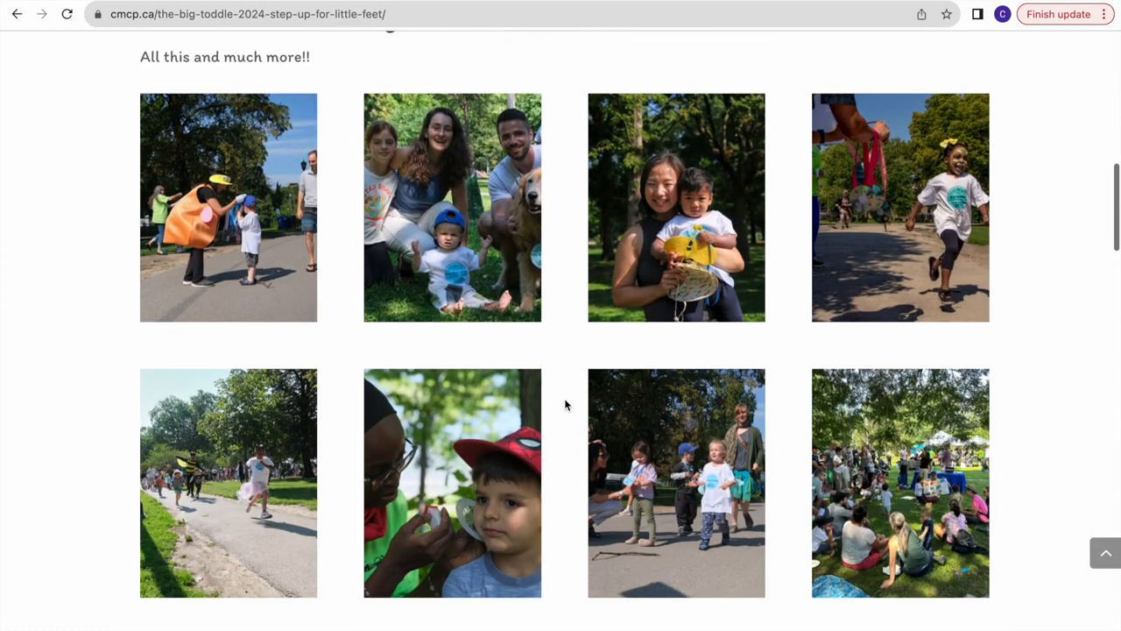
pyautogui.scroll(-3)
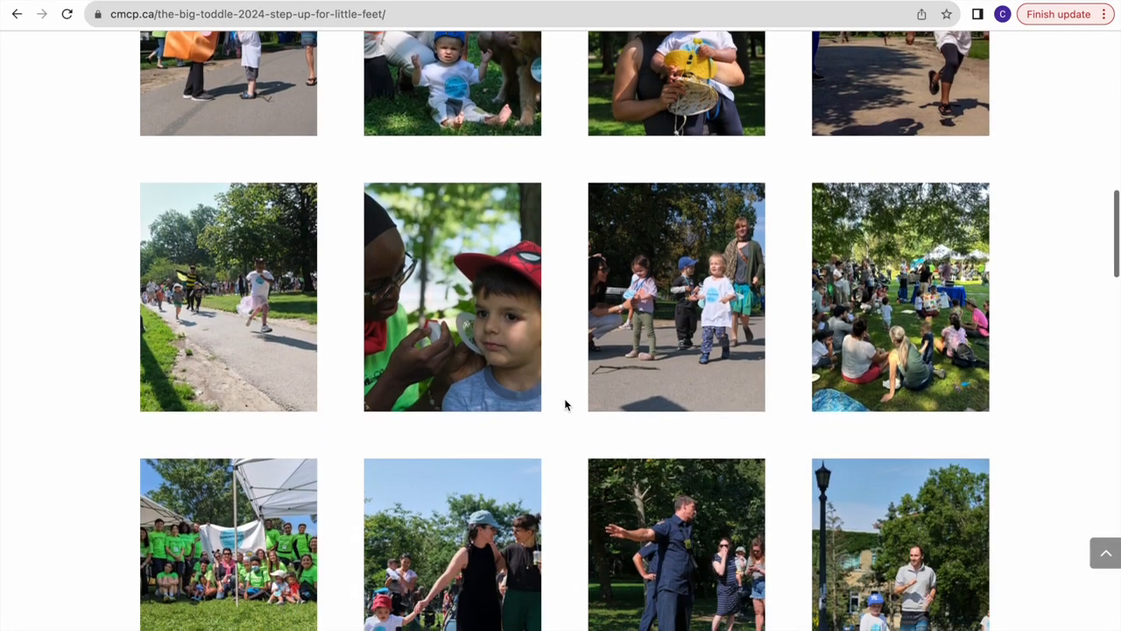
pyautogui.scroll(-3)
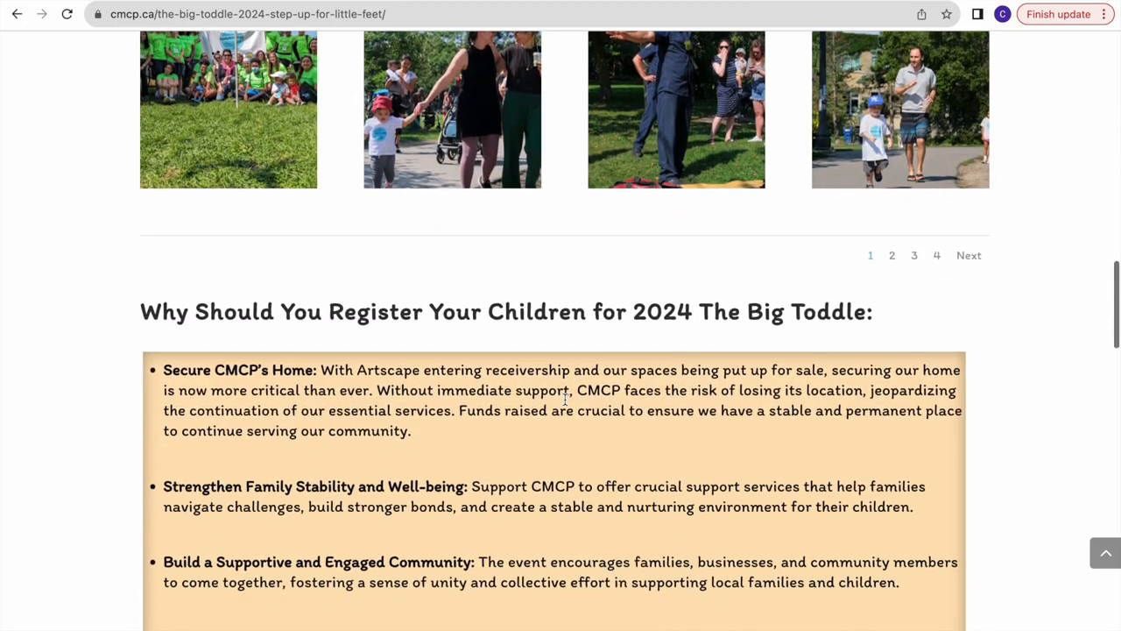
pyautogui.scroll(-3)
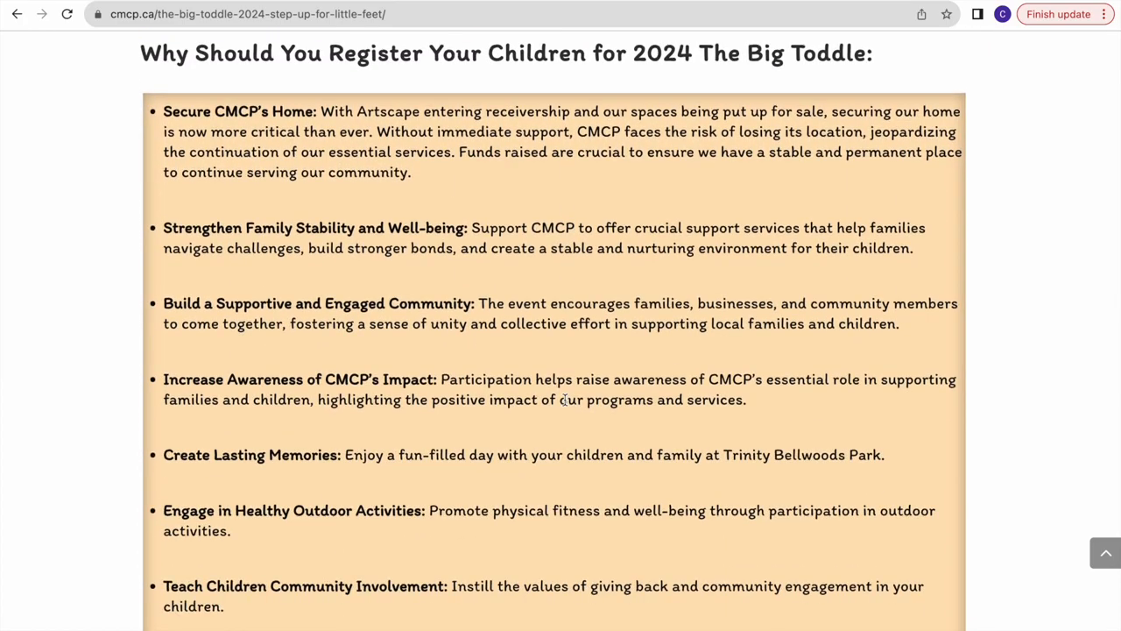
pyautogui.scroll(-3)
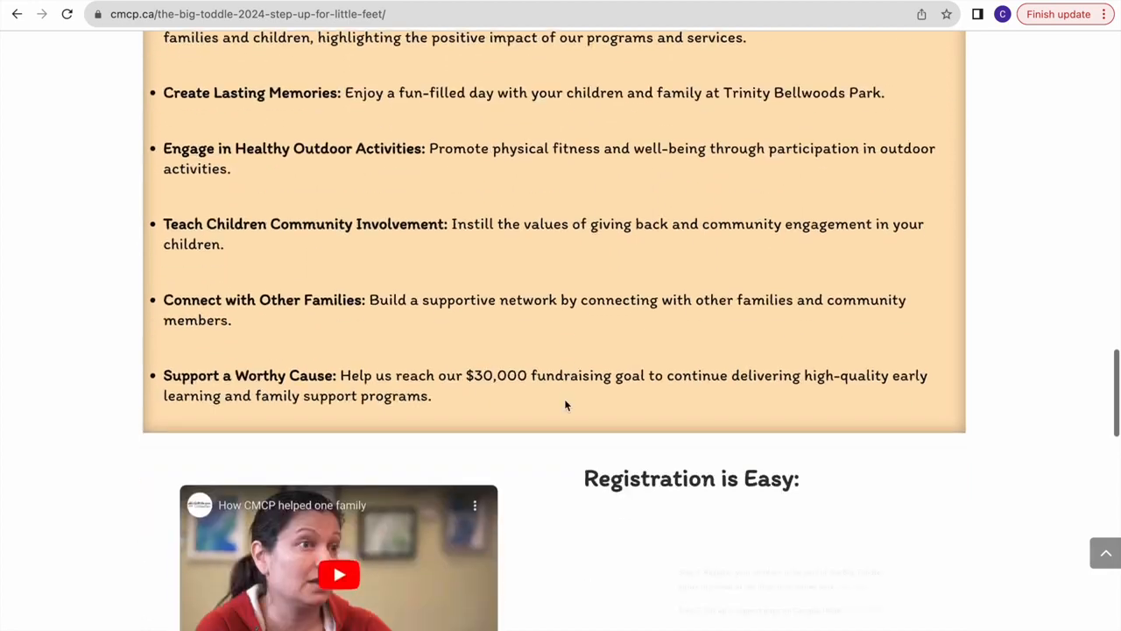
pyautogui.scroll(-3)
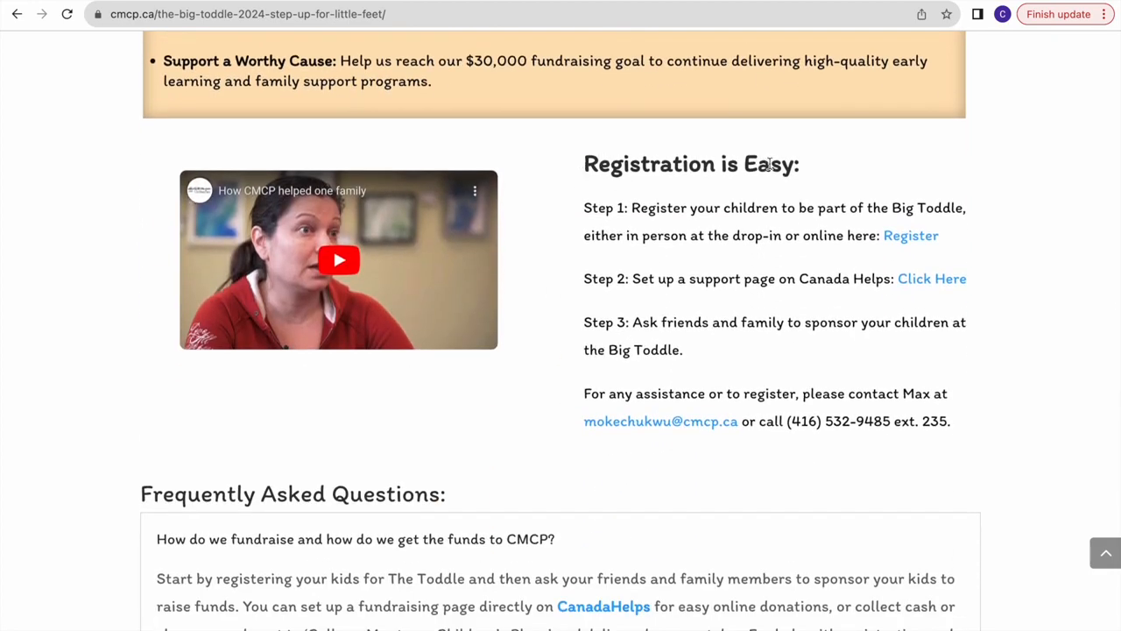
pyautogui.moveTo(809, 164)
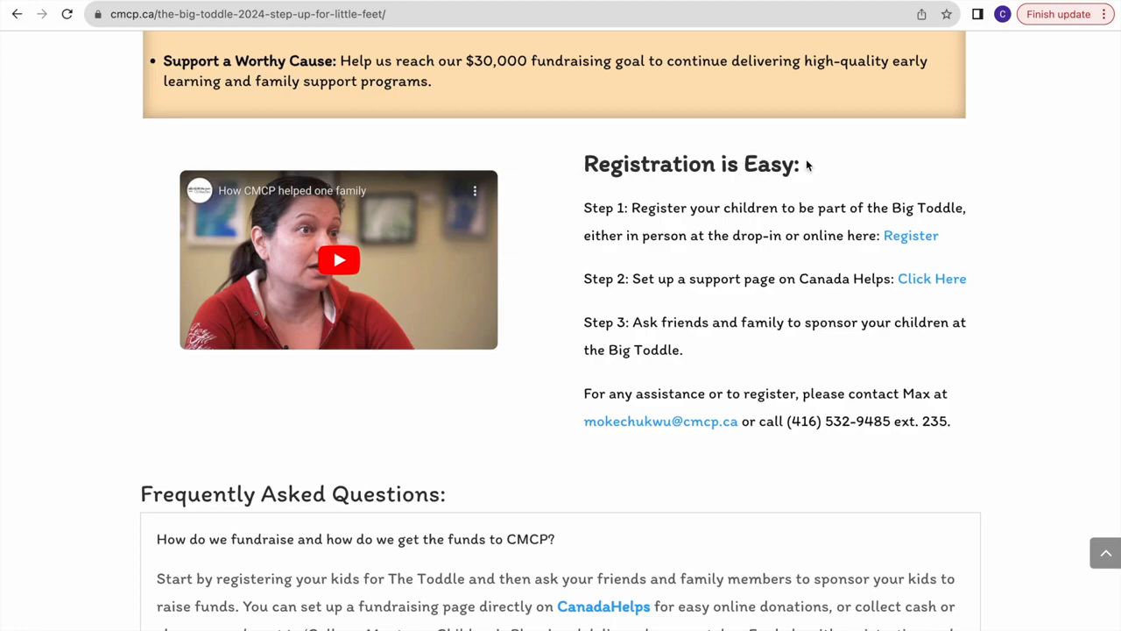
pyautogui.moveTo(915, 157)
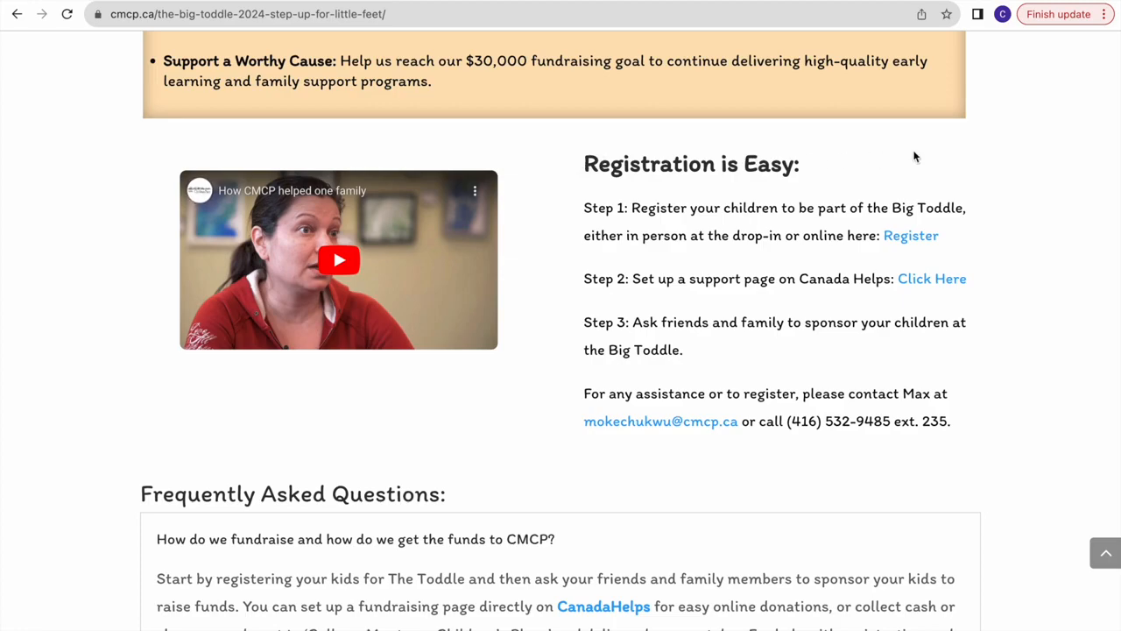
pyautogui.moveTo(958, 261)
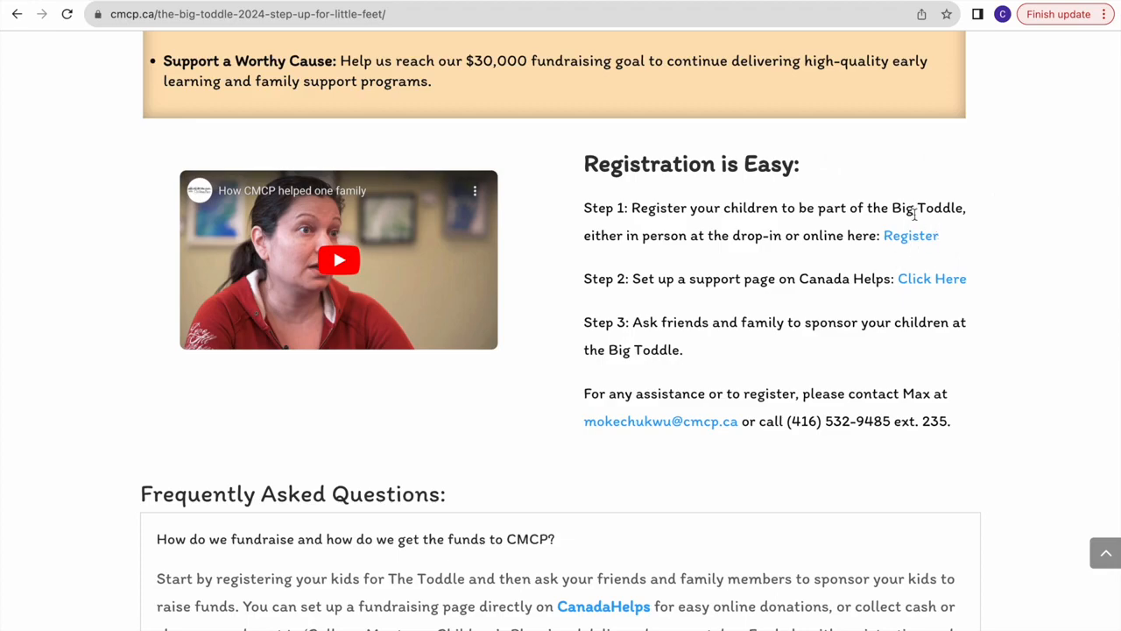
pyautogui.moveTo(910, 238)
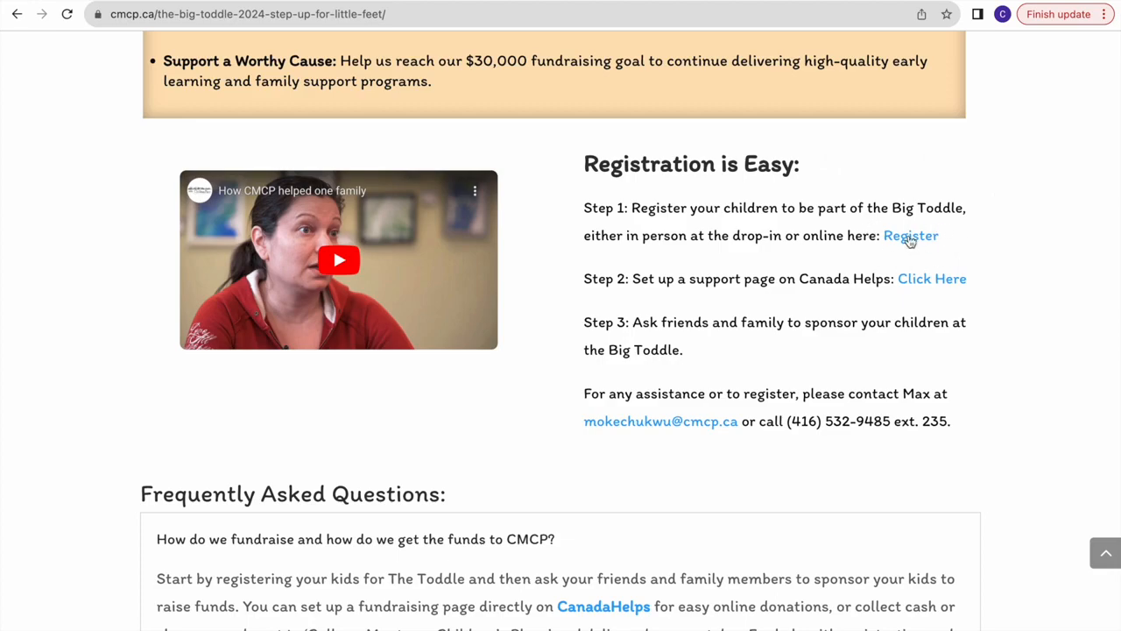
pyautogui.click(910, 235)
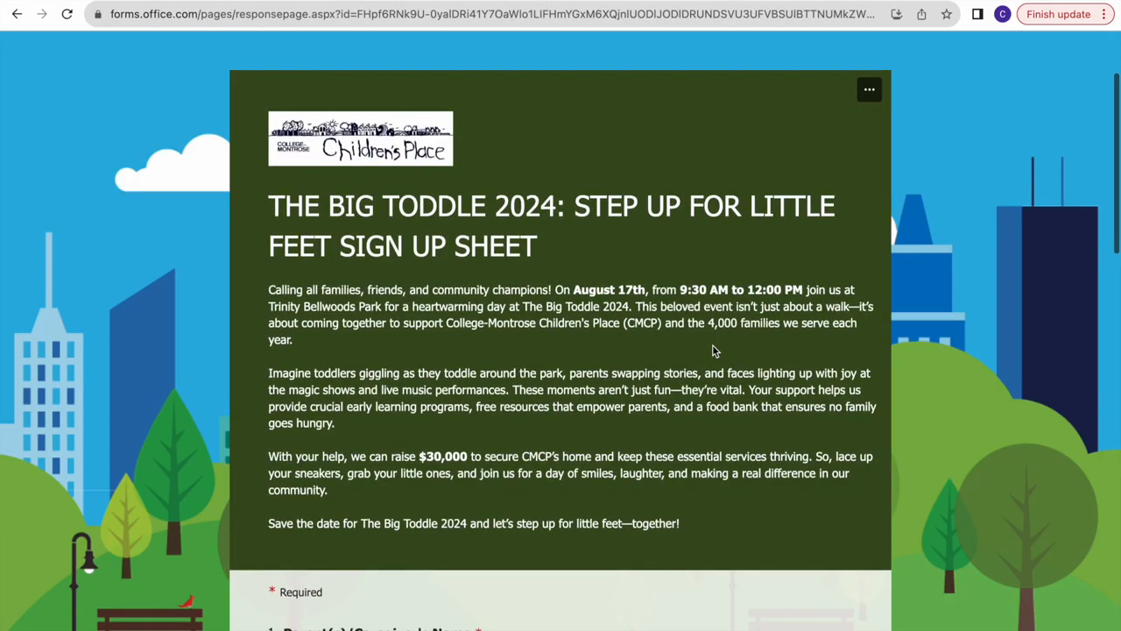
pyautogui.scroll(-3)
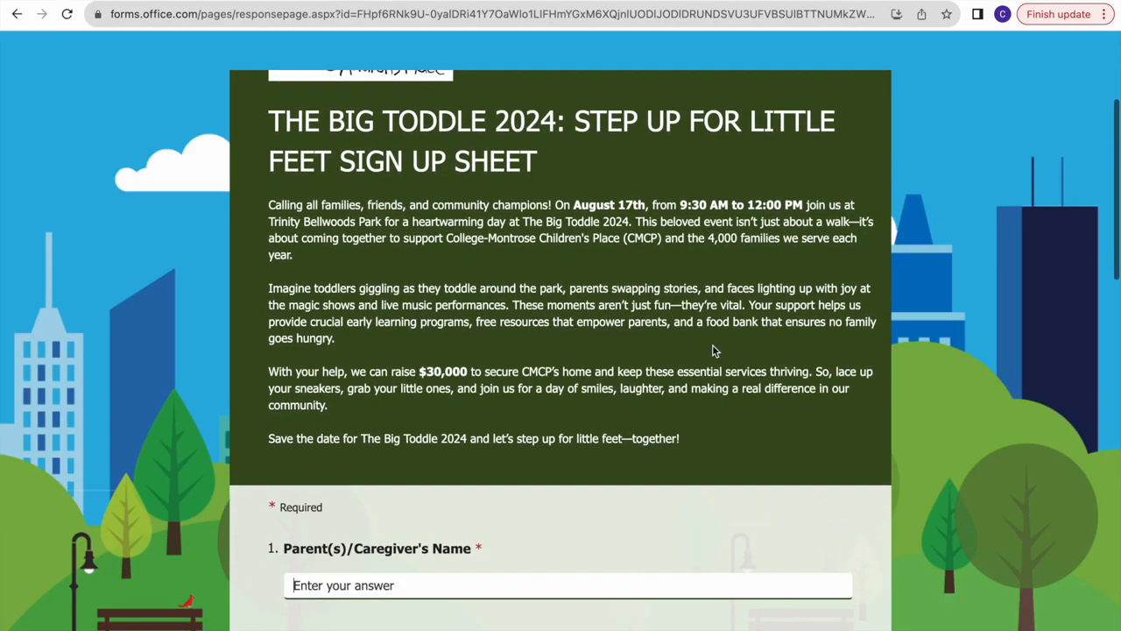
pyautogui.scroll(-3)
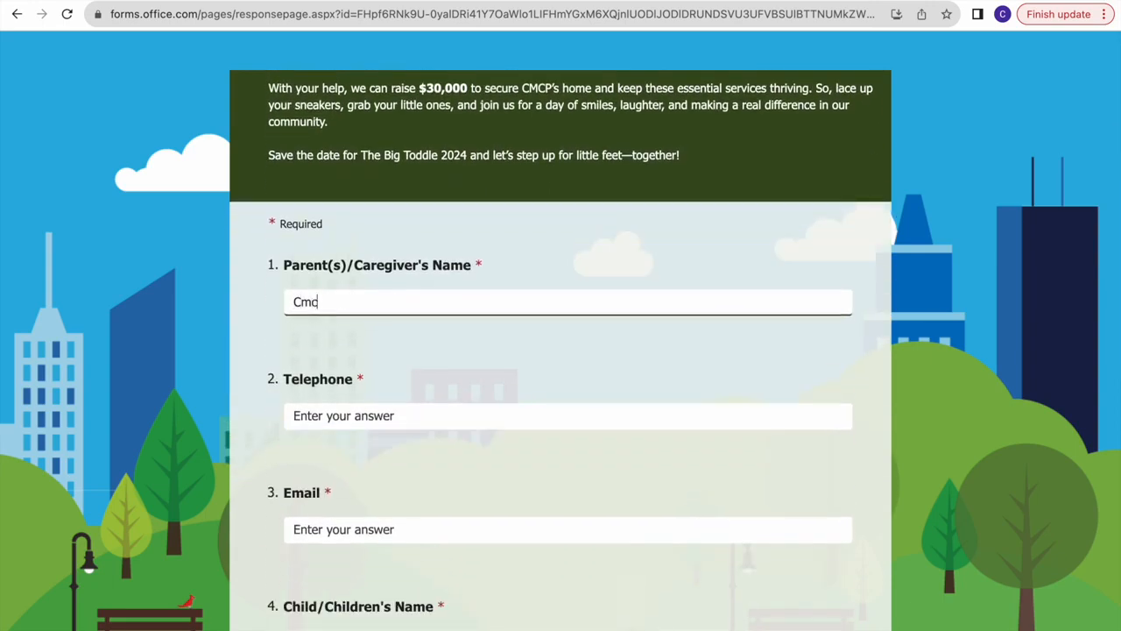
pyautogui.write('p')
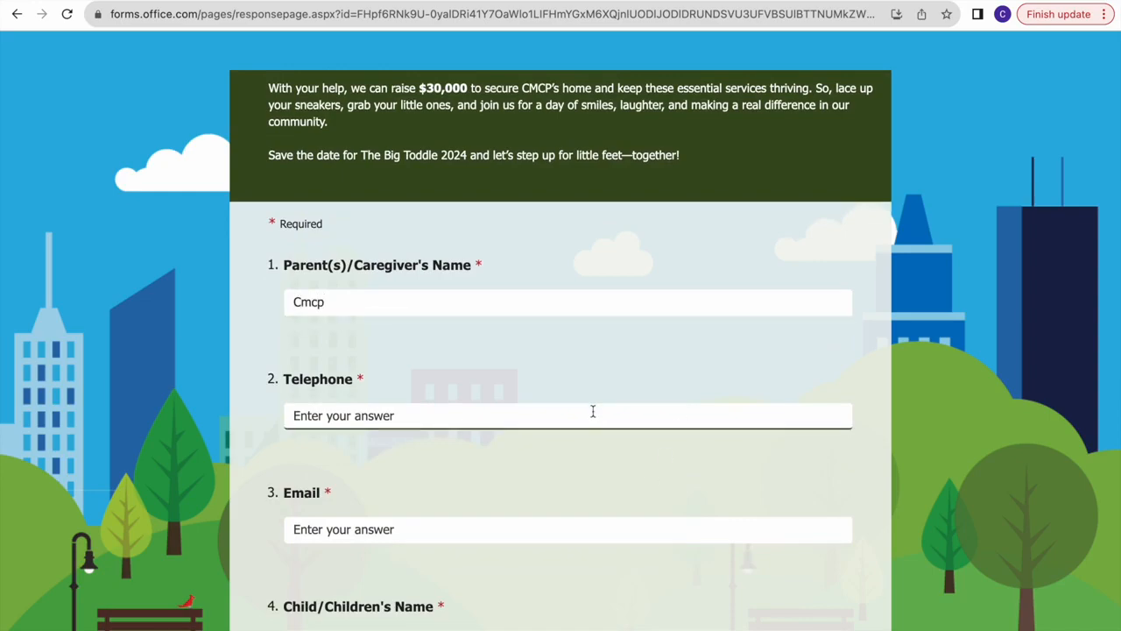
pyautogui.write('416-')
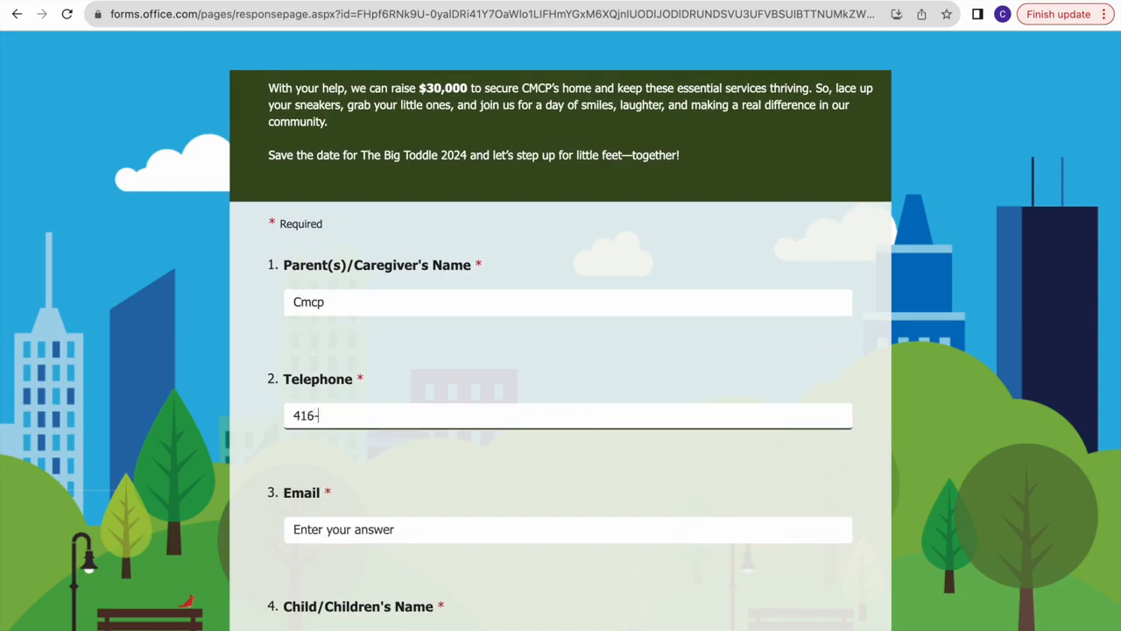
pyautogui.write('000-0000')
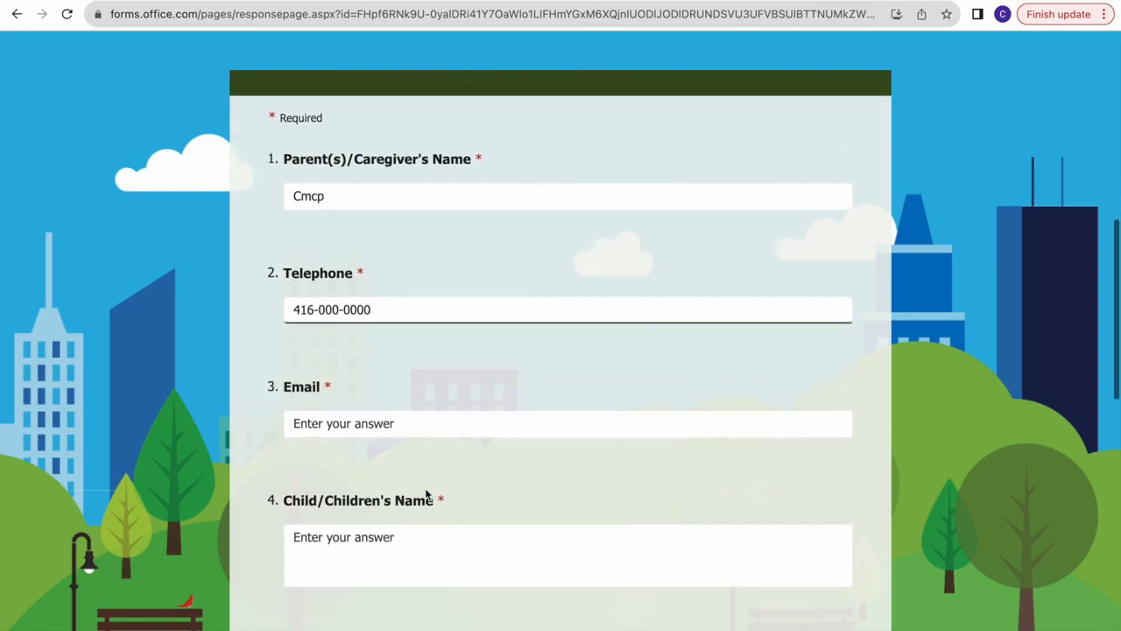
# - Enter the contact email and the children's names on the sign-up form
pyautogui.scroll(-3)
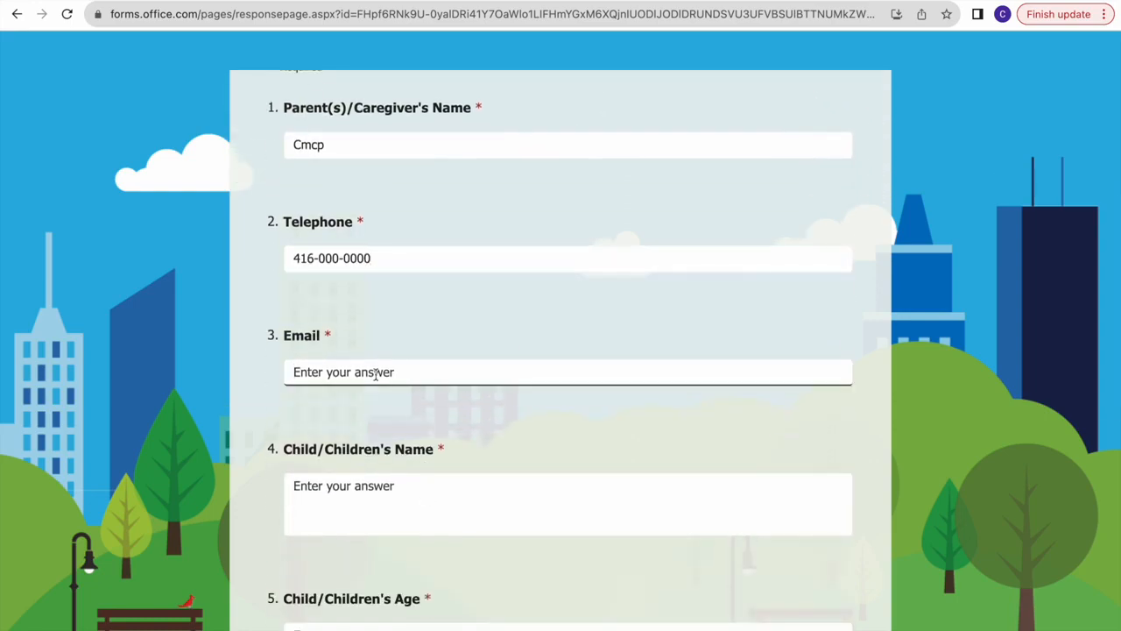
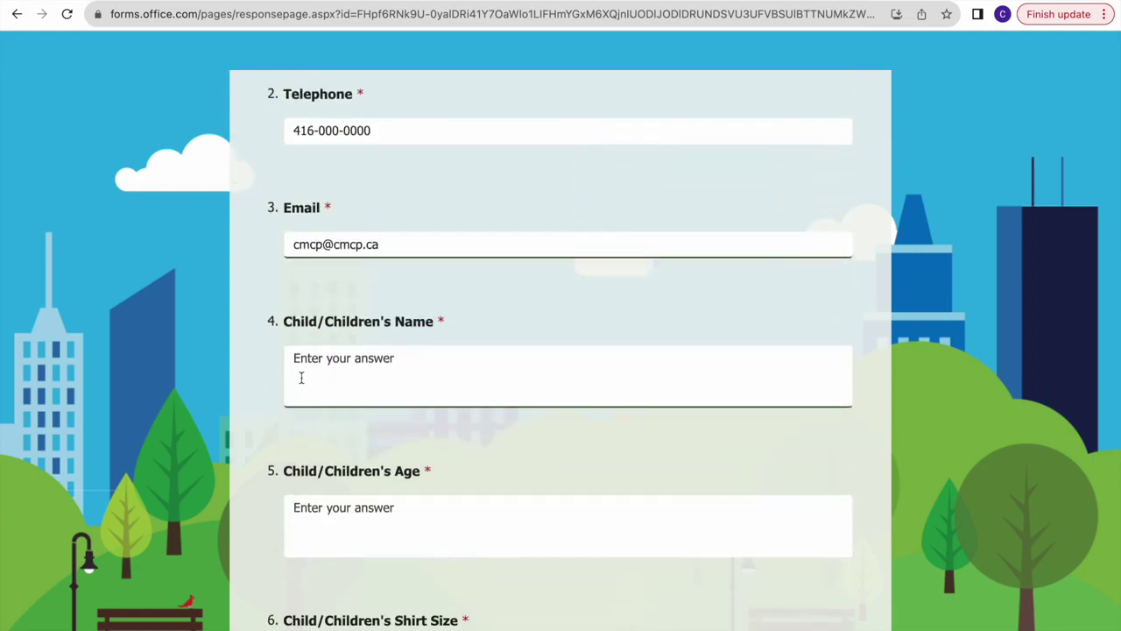
pyautogui.write('C')
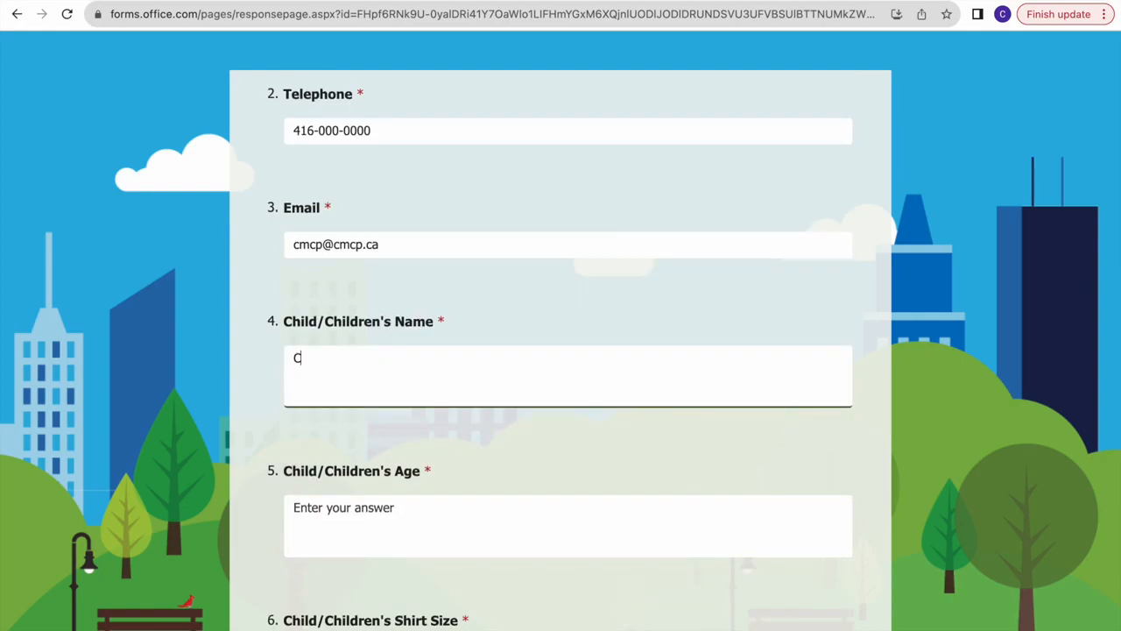
pyautogui.write('ollg')
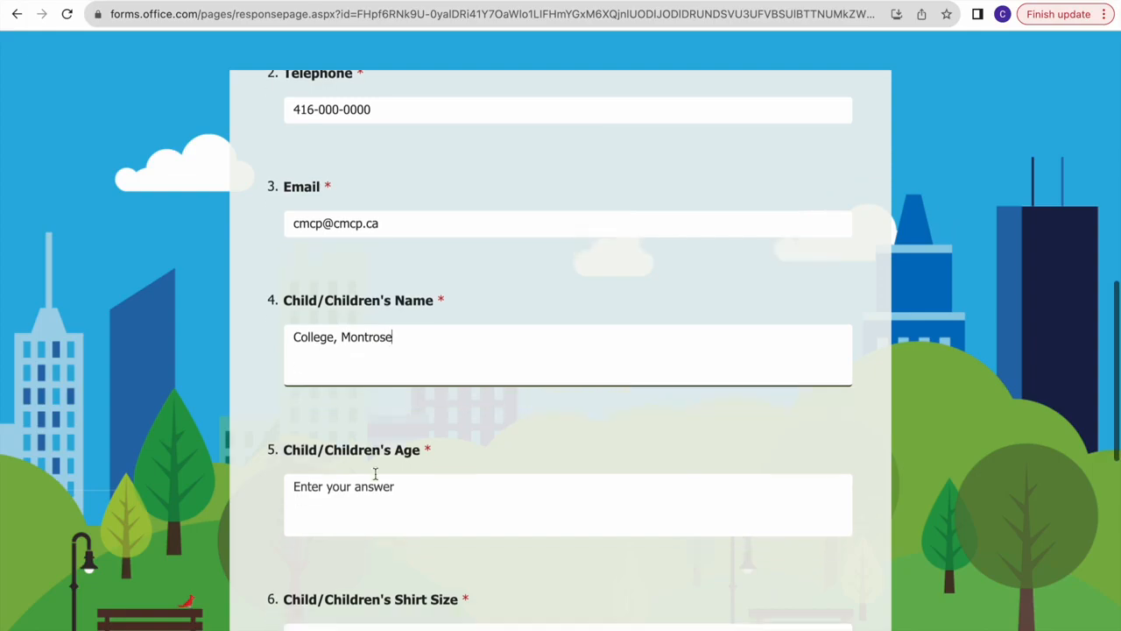
# - Enter children's ages 18 mo, 2 yrs and shirt sizes extra small, small
pyautogui.write('18 mo,')
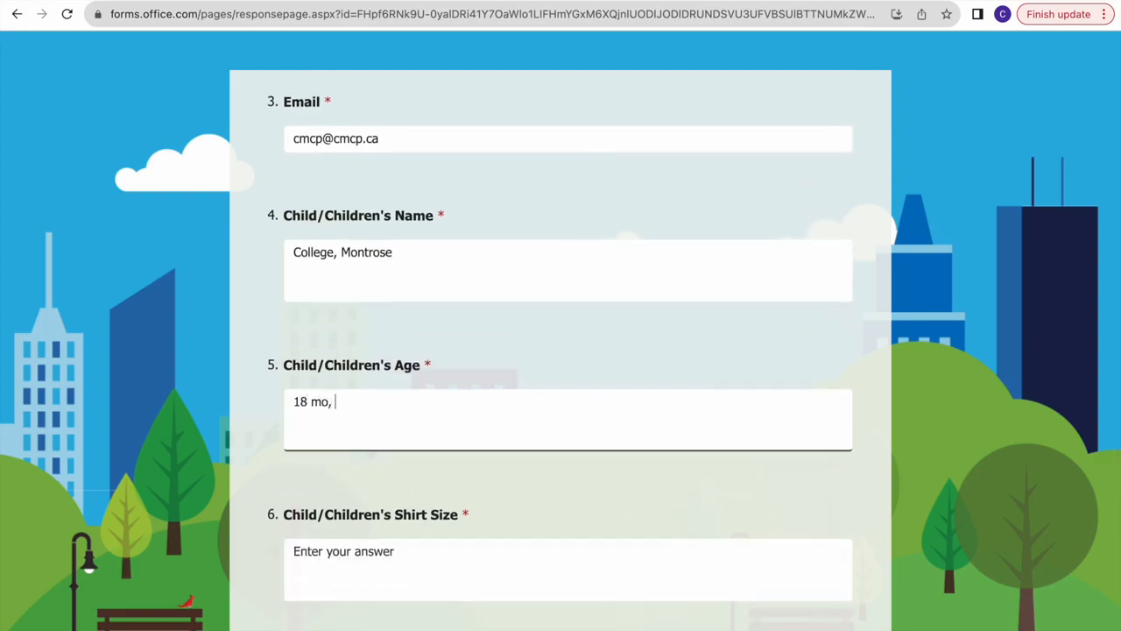
pyautogui.write('2 yrs')
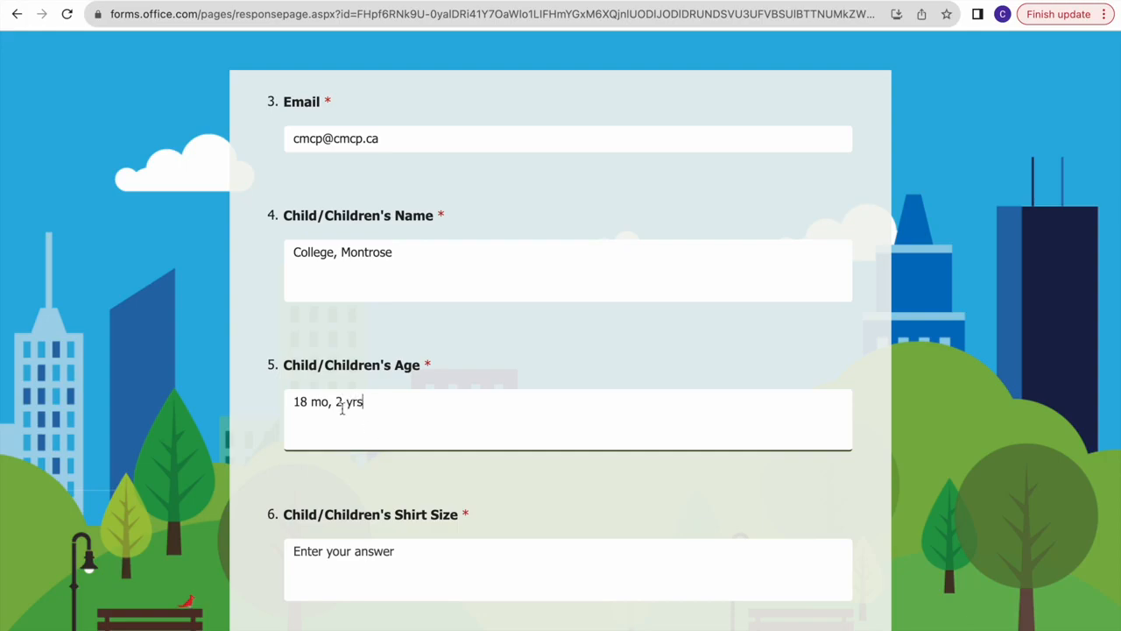
pyautogui.scroll(-3)
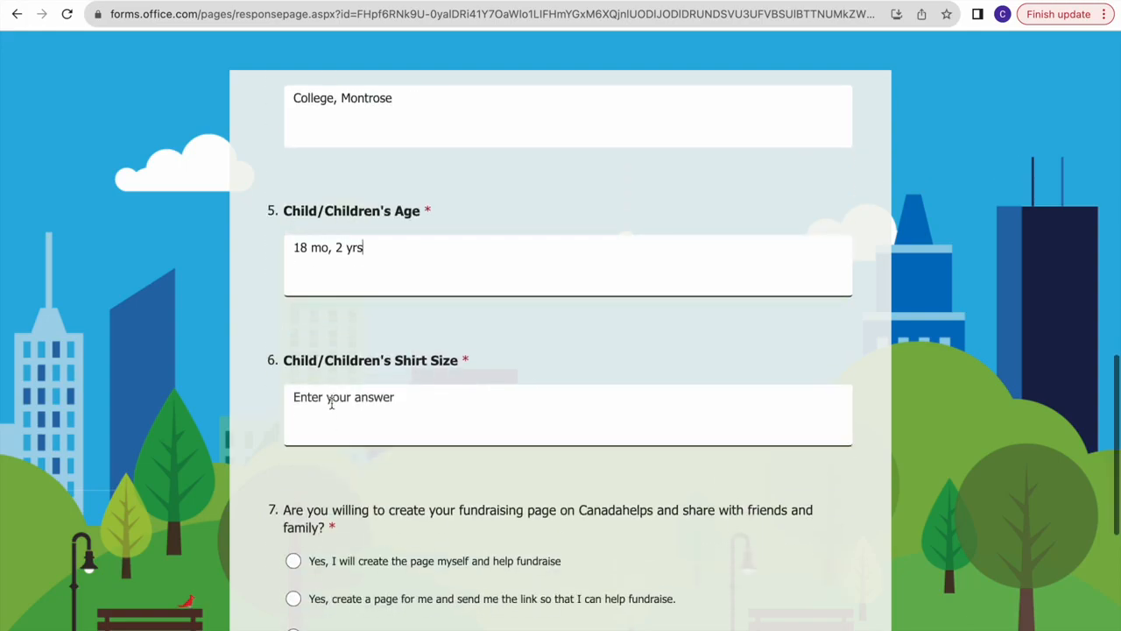
pyautogui.scroll(-3)
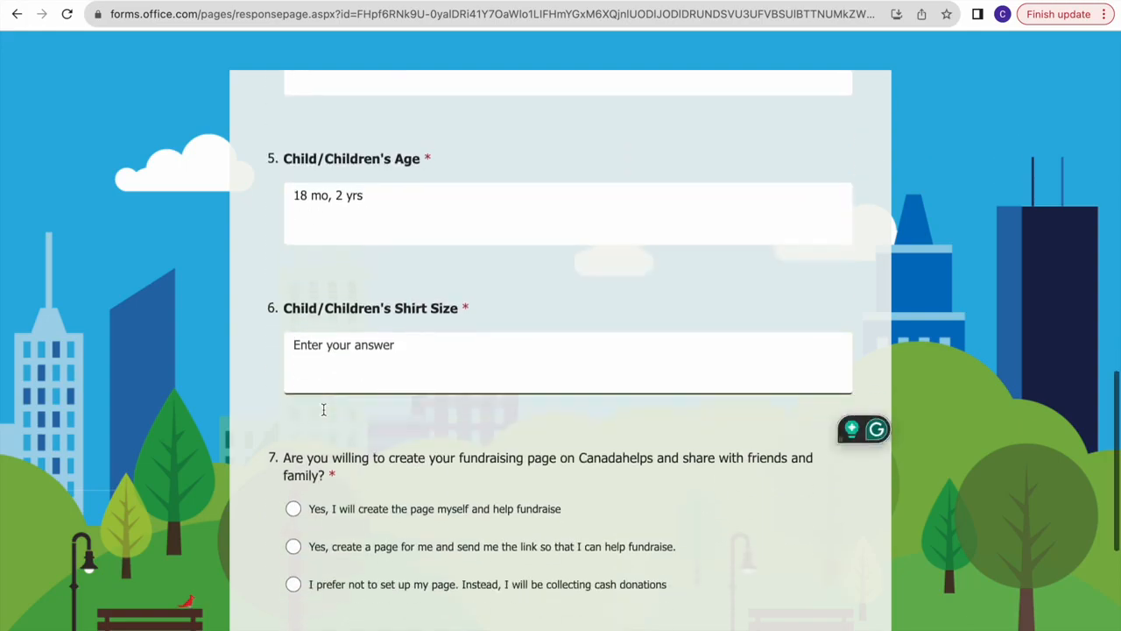
pyautogui.write('extra small, small')
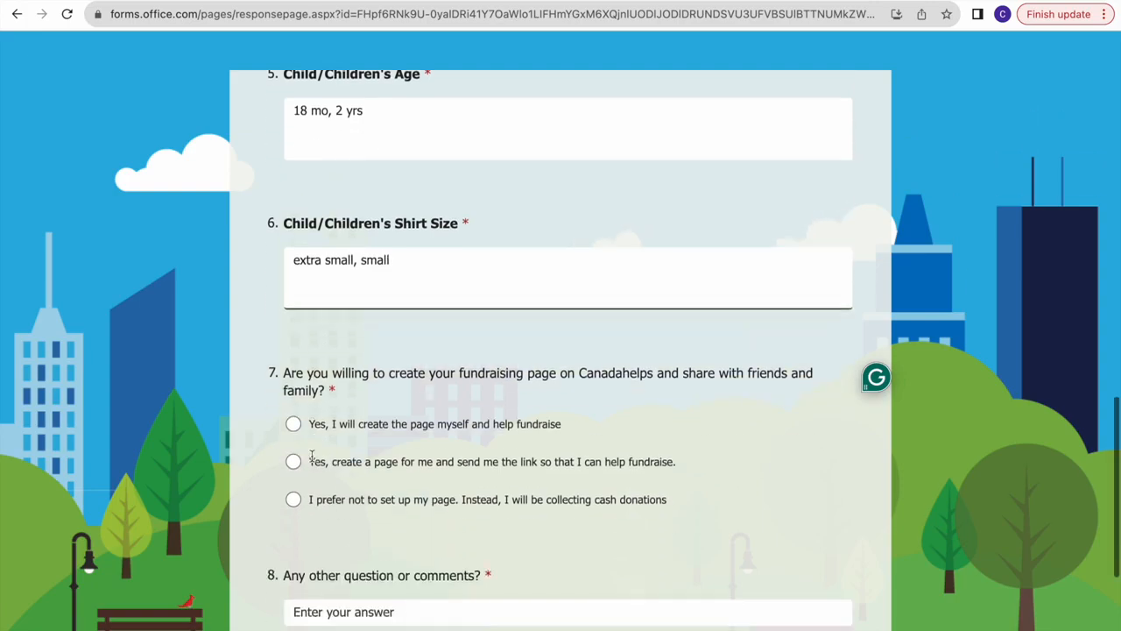
# - Choose 'Yes, I will create the page myself', answer No for comments, and submit
pyautogui.scroll(-3)
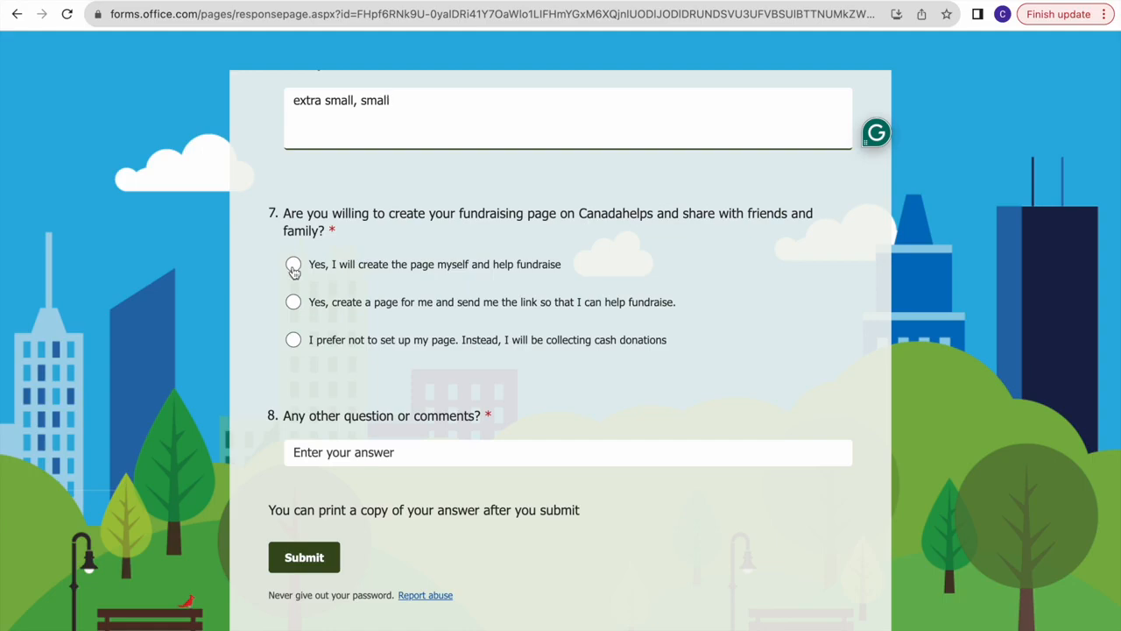
pyautogui.click(294, 265)
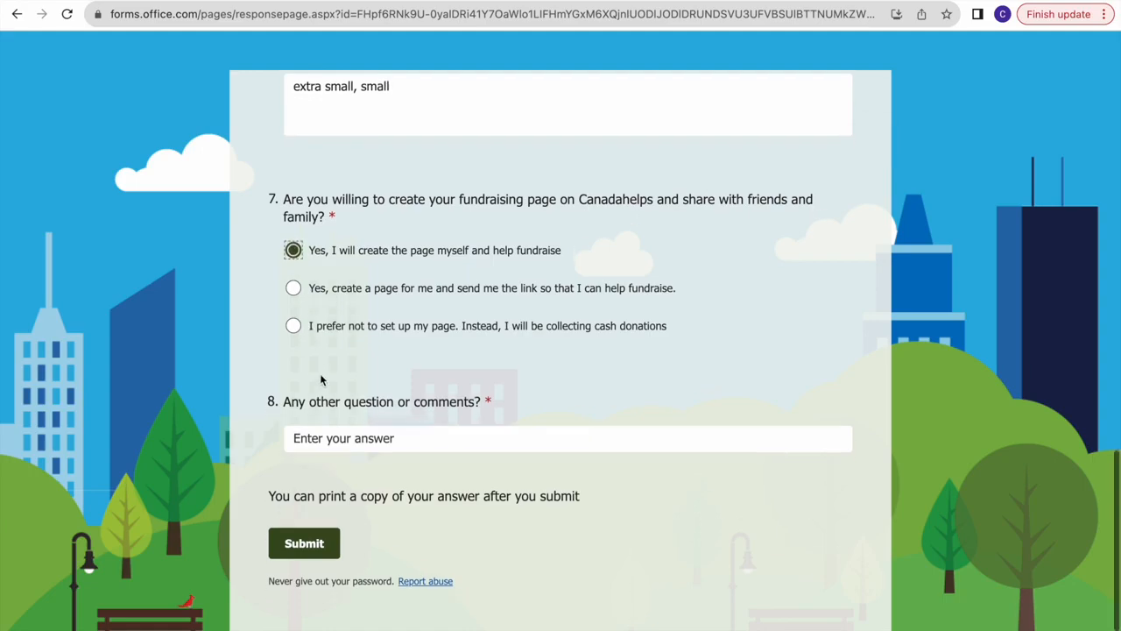
pyautogui.scroll(-3)
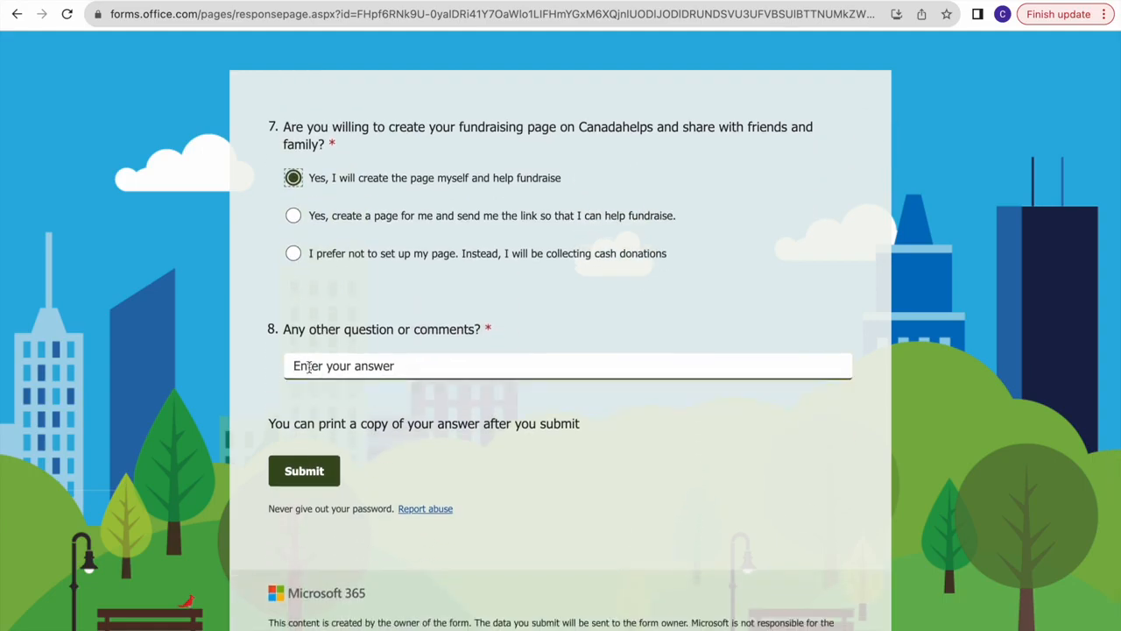
pyautogui.write('No')
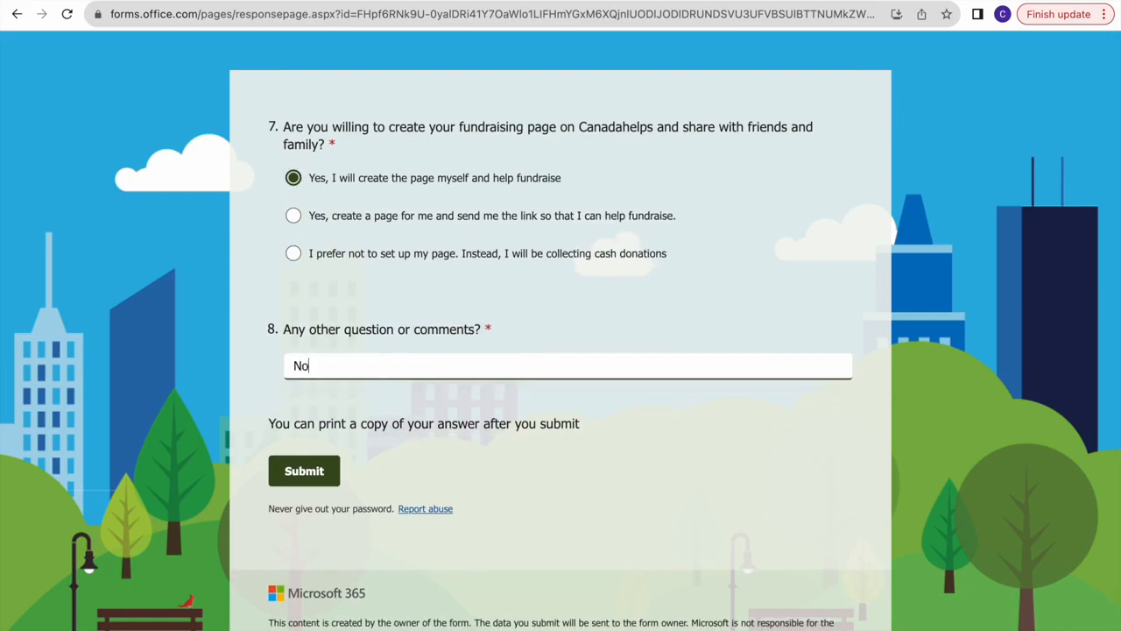
pyautogui.moveTo(289, 500)
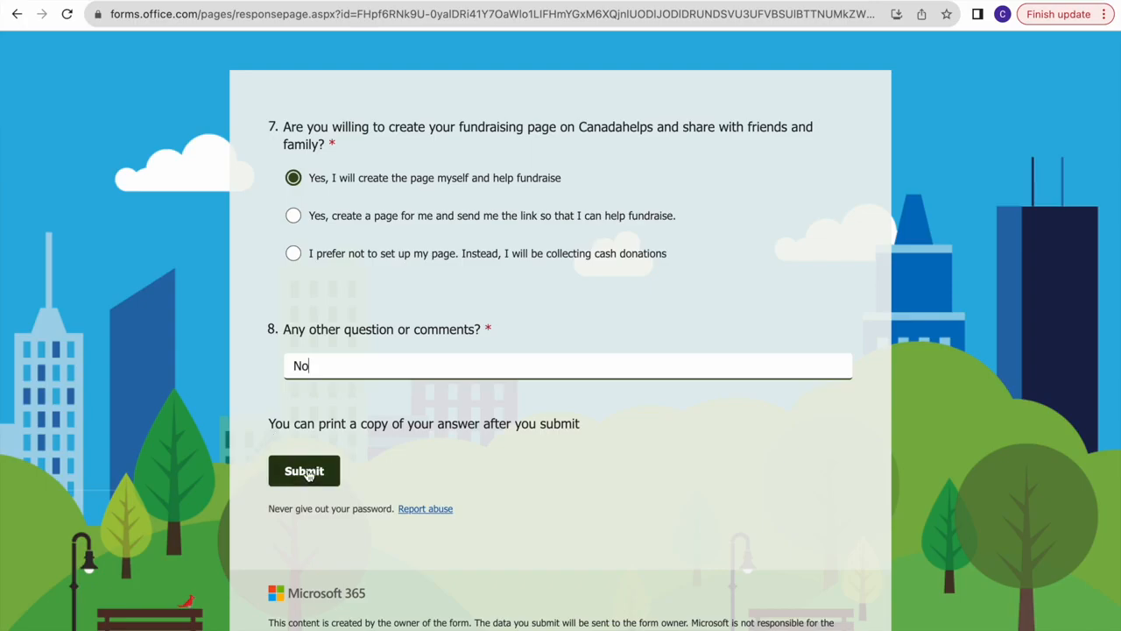
pyautogui.click(304, 471)
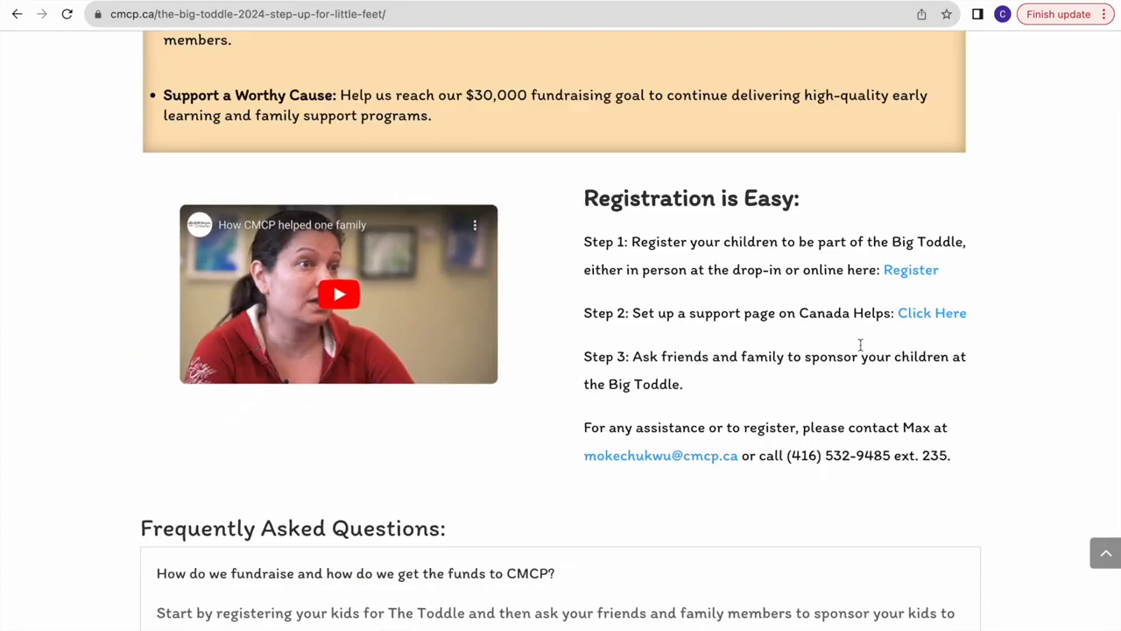
pyautogui.moveTo(917, 338)
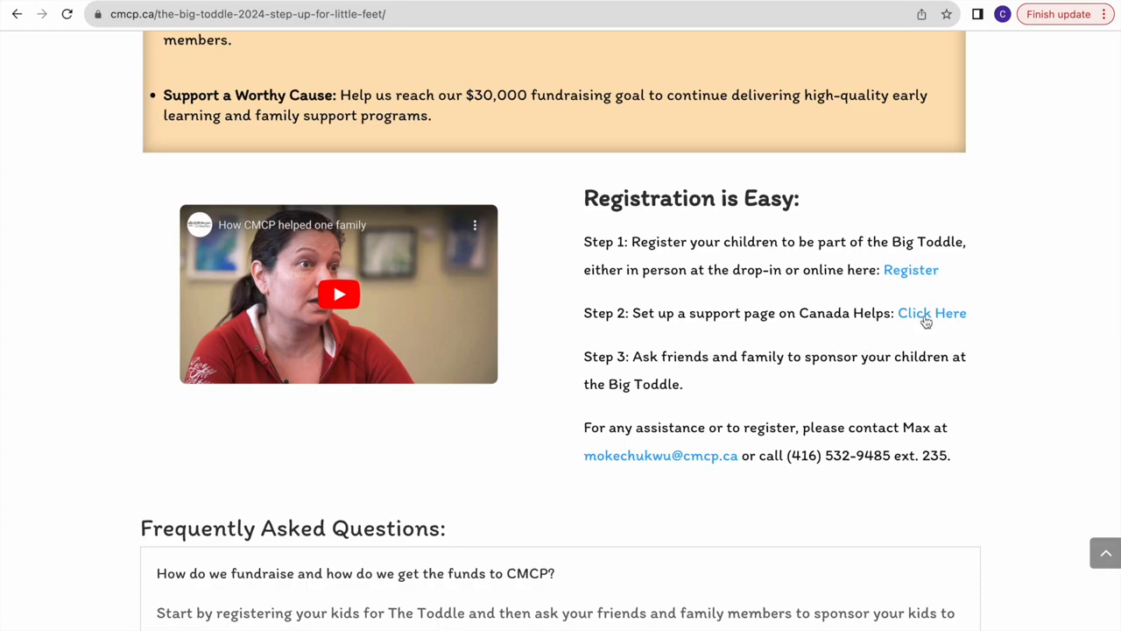
# - Open the CanadaHelps Big Toddle 2024 campaign page and browse its $640-of-$30,000 details
pyautogui.click(931, 313)
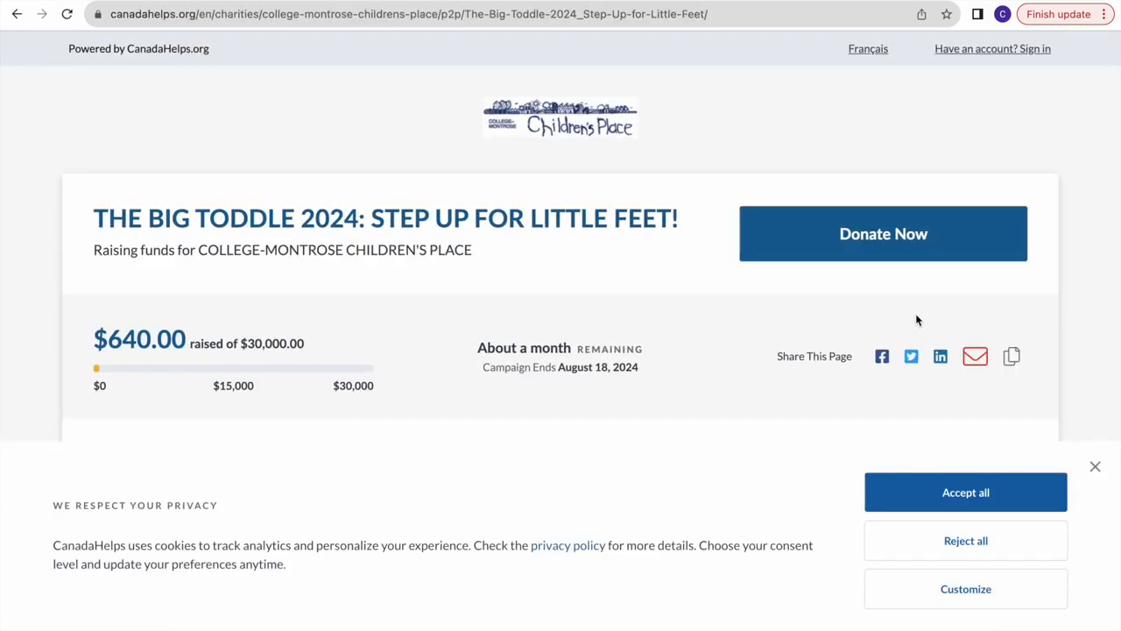
pyautogui.scroll(-3)
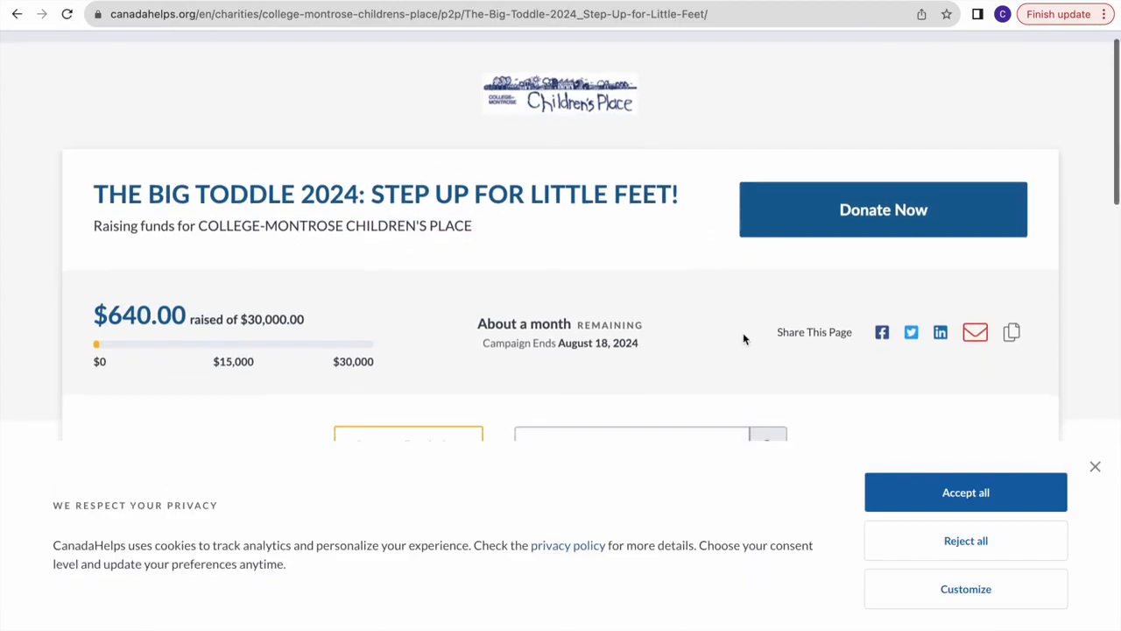
pyautogui.scroll(-3)
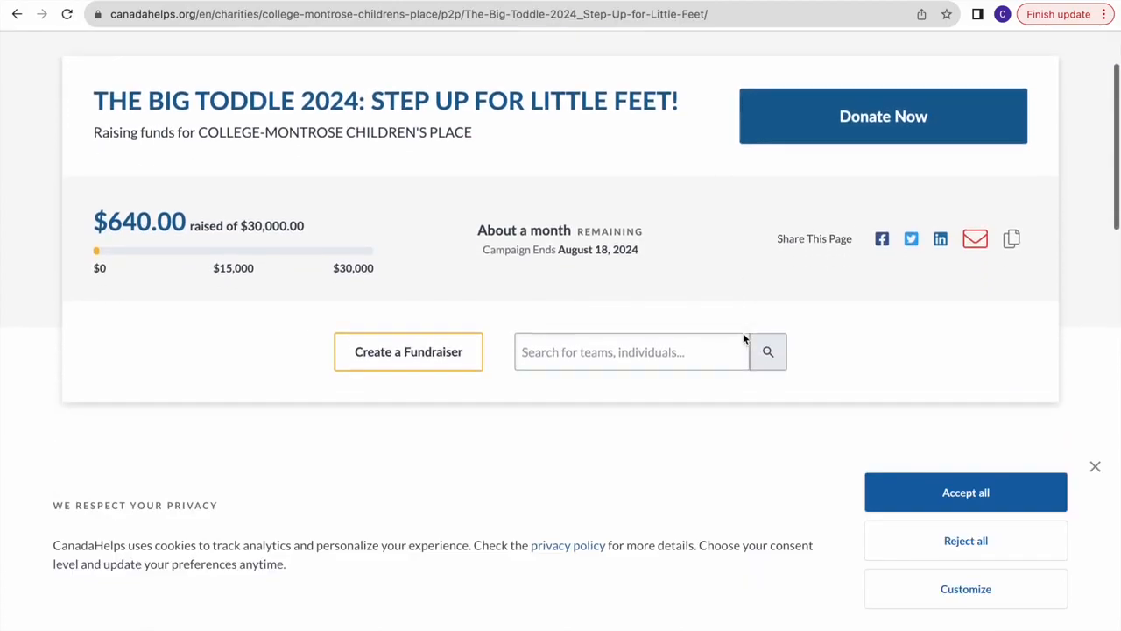
pyautogui.scroll(-3)
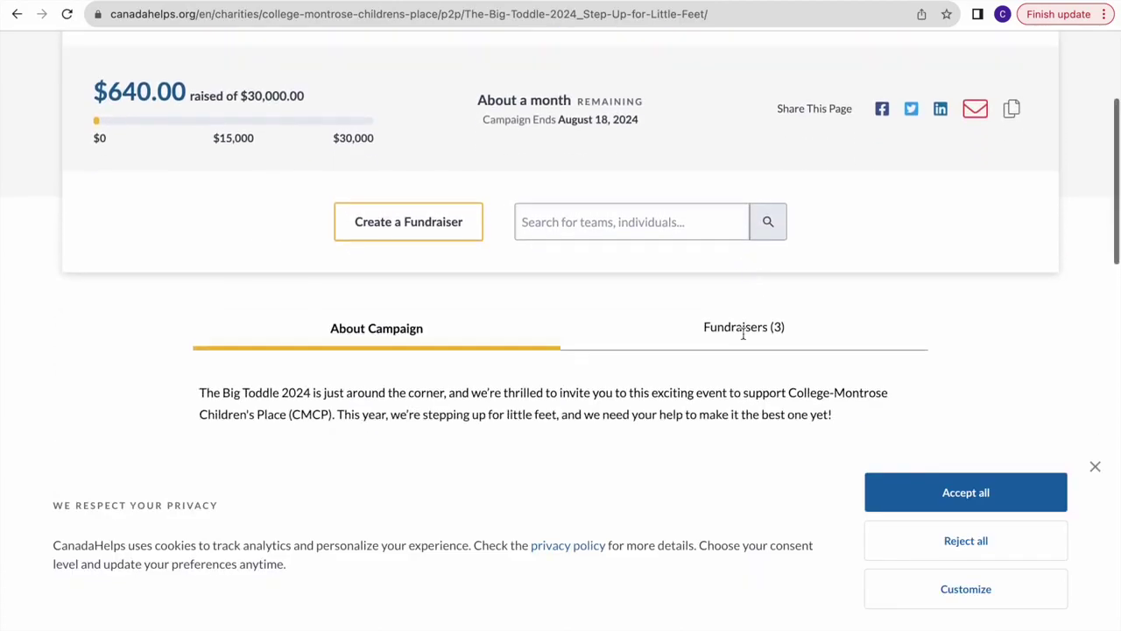
pyautogui.scroll(-3)
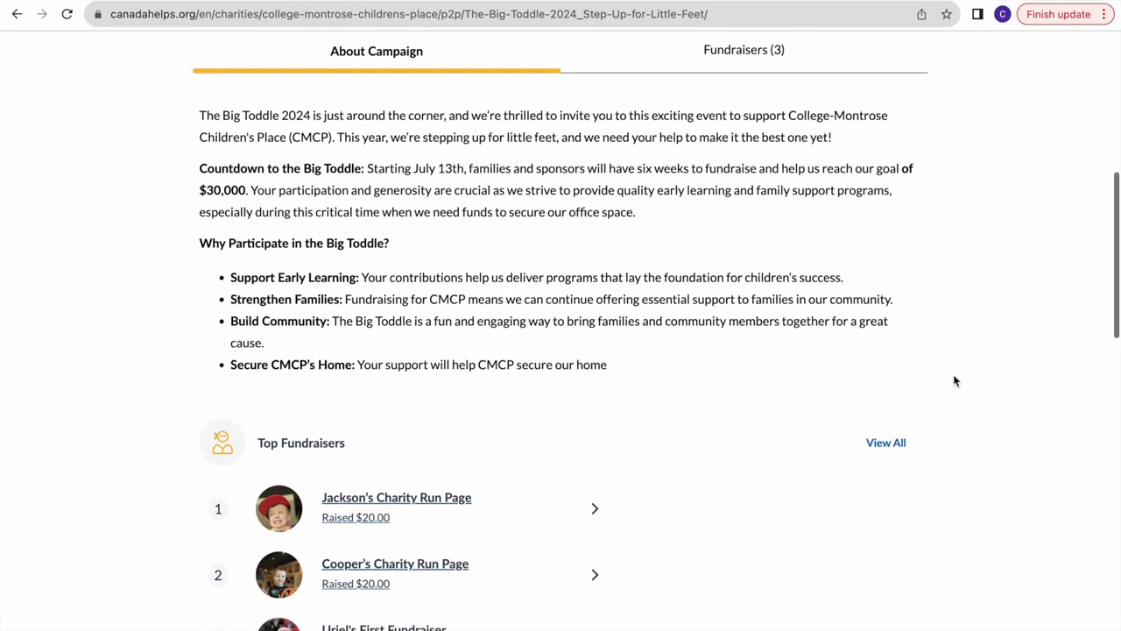
pyautogui.scroll(3)
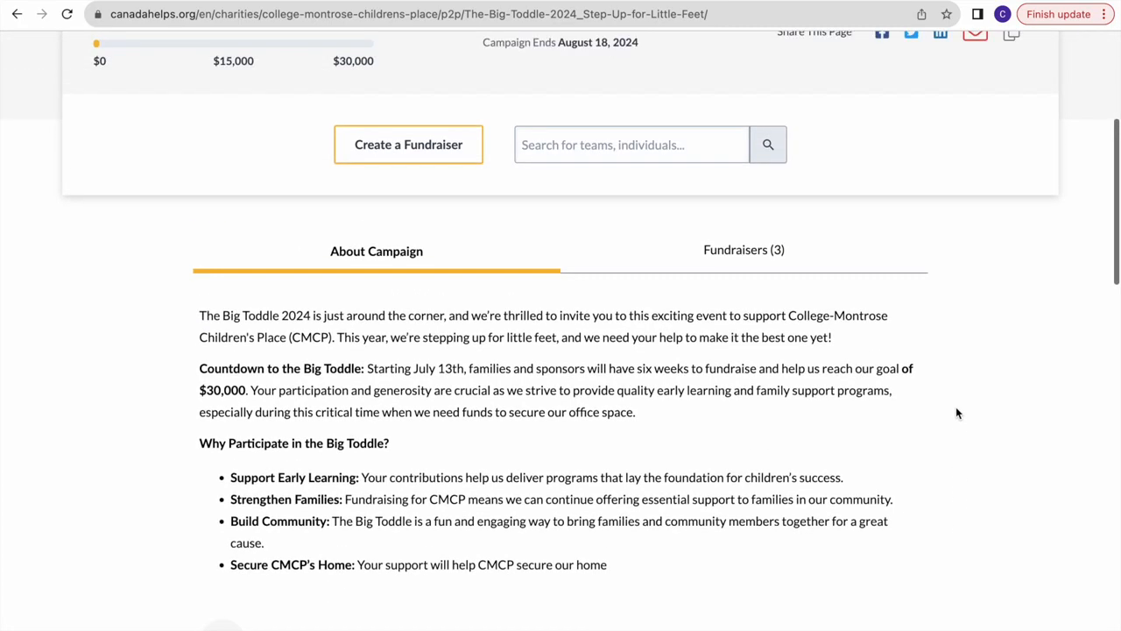
pyautogui.scroll(3)
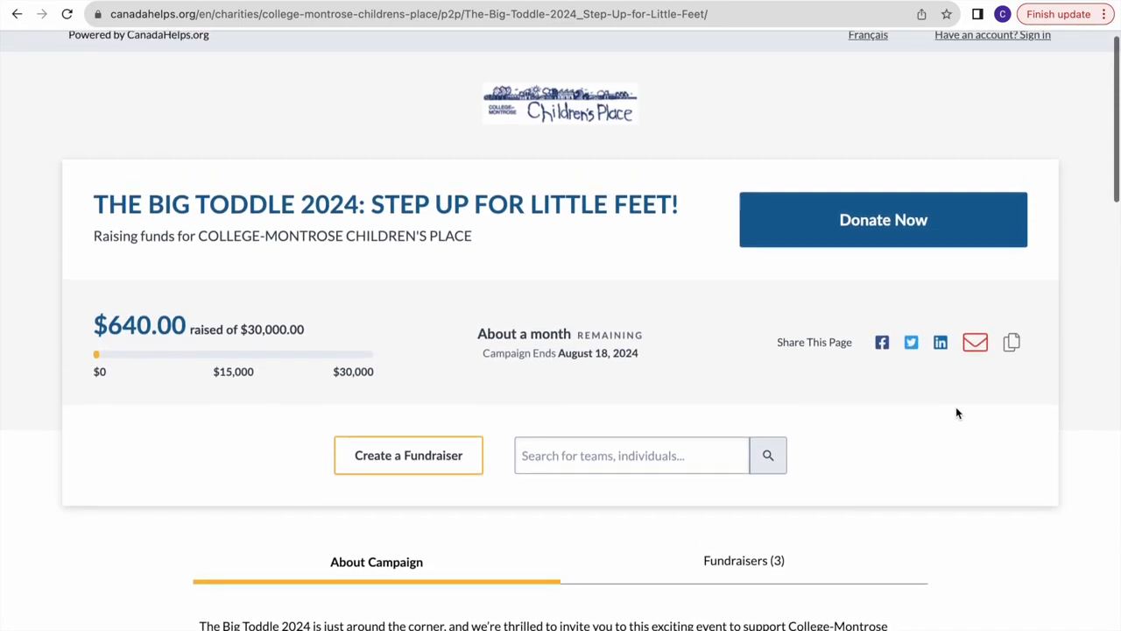
pyautogui.moveTo(329, 499)
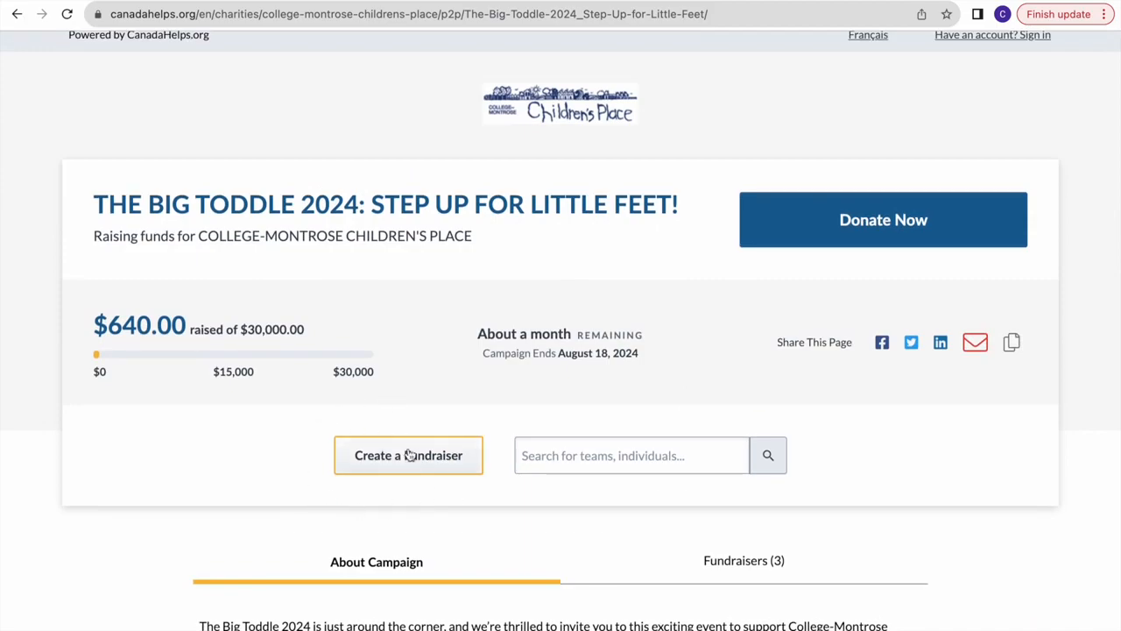
# - Start a personal fundraiser for the campaign, entering the cmcp email and name Cmcp
pyautogui.click(408, 455)
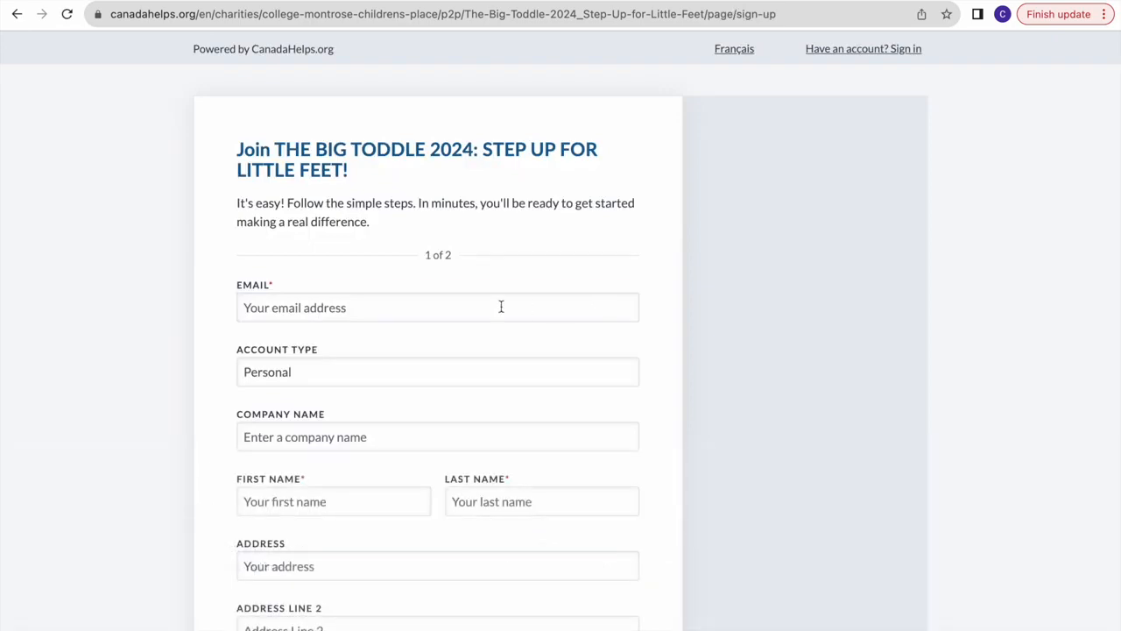
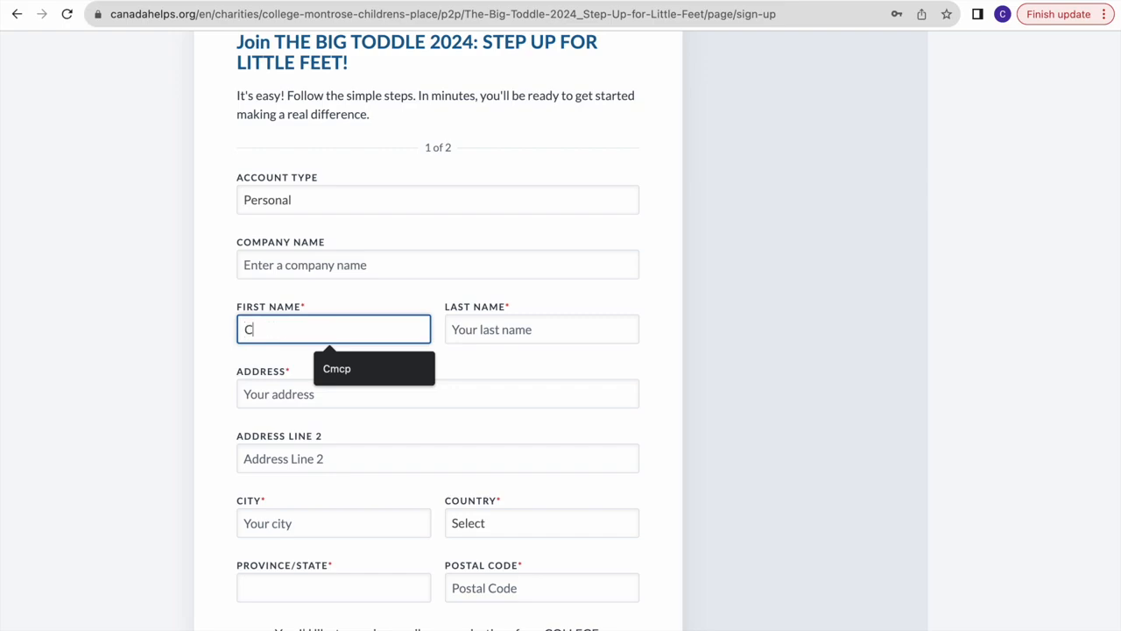
pyautogui.write('Cmcp')
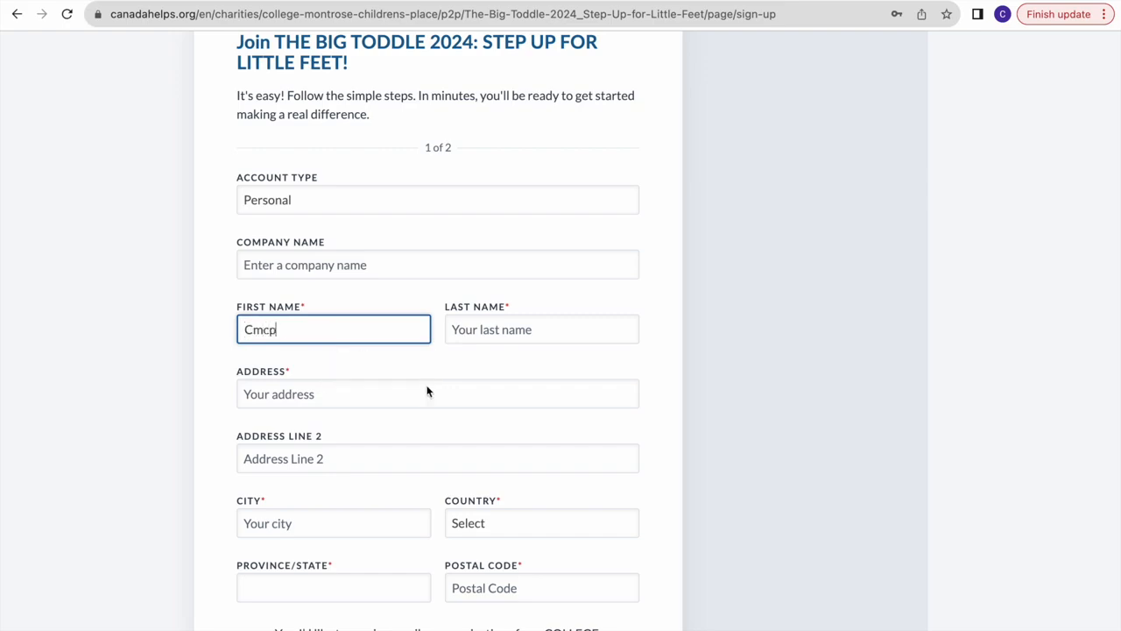
pyautogui.write('Shaw')
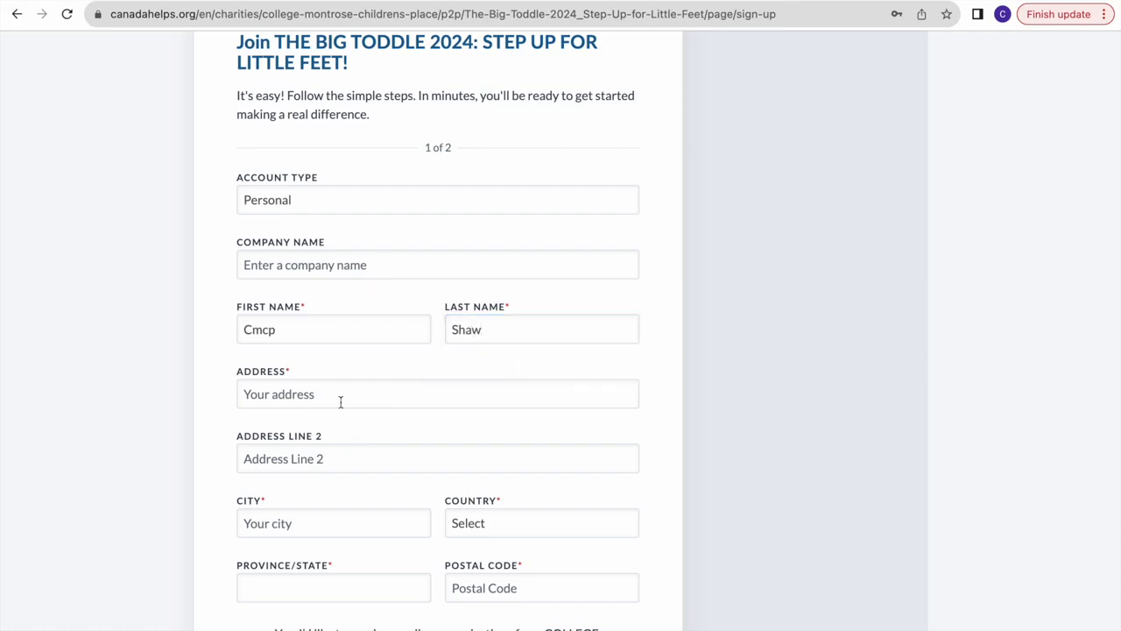
pyautogui.write('180')
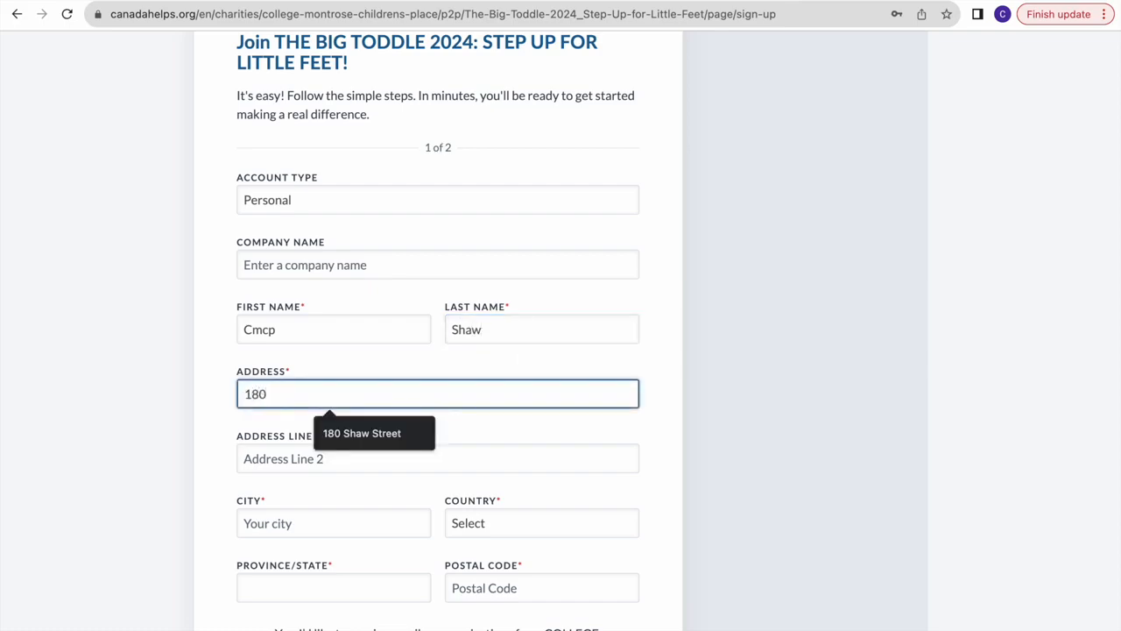
pyautogui.write('Shaw Stree')
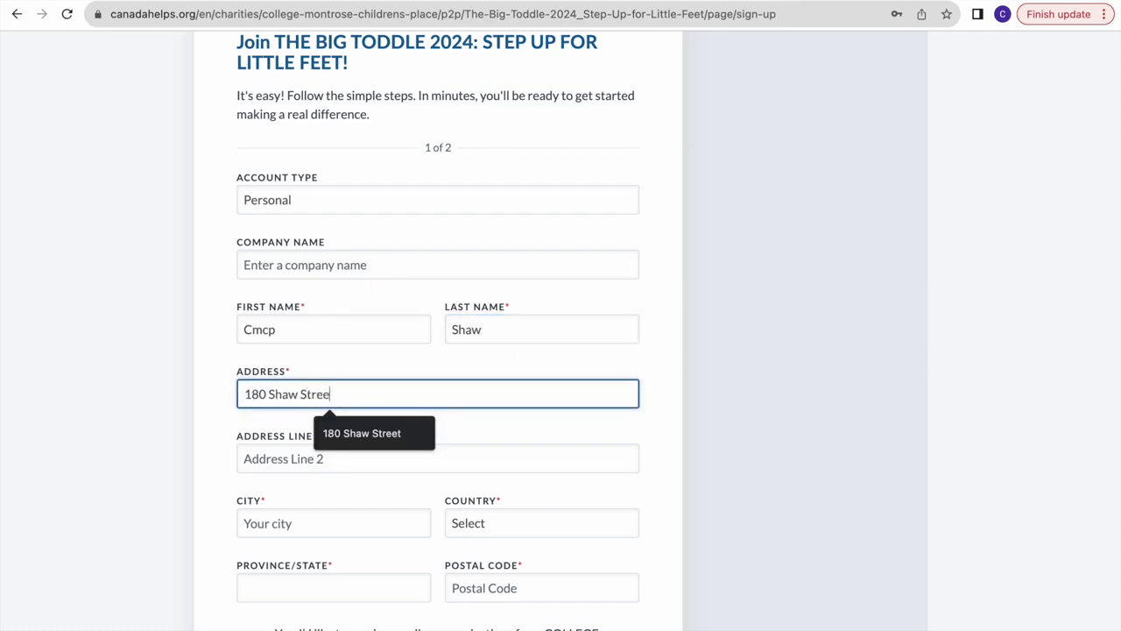
pyautogui.write('T')
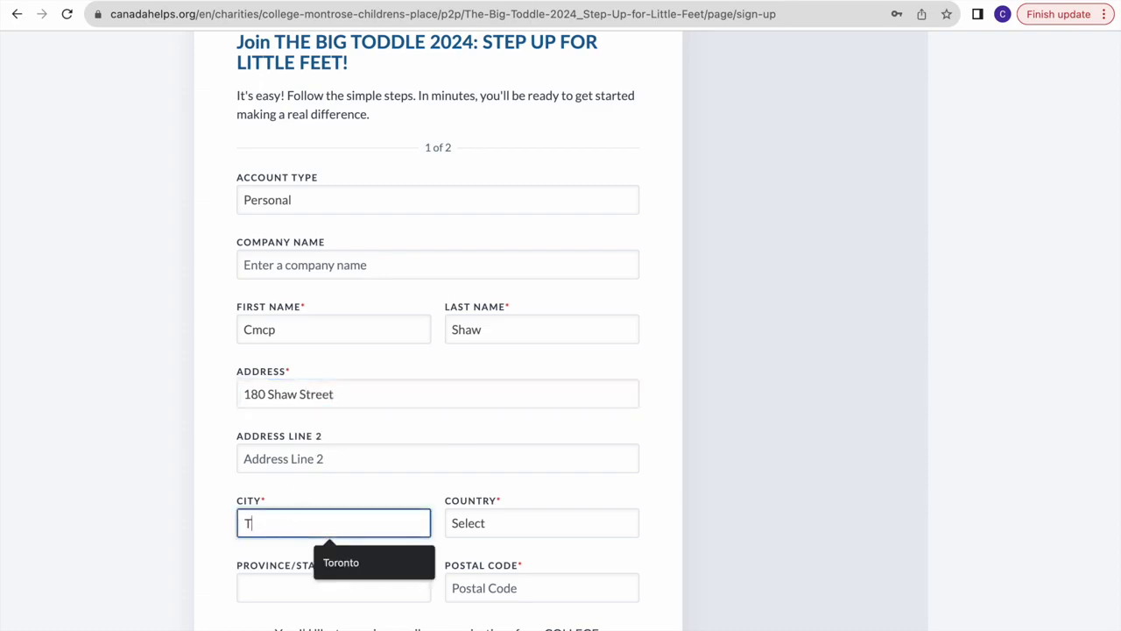
pyautogui.click(340, 563)
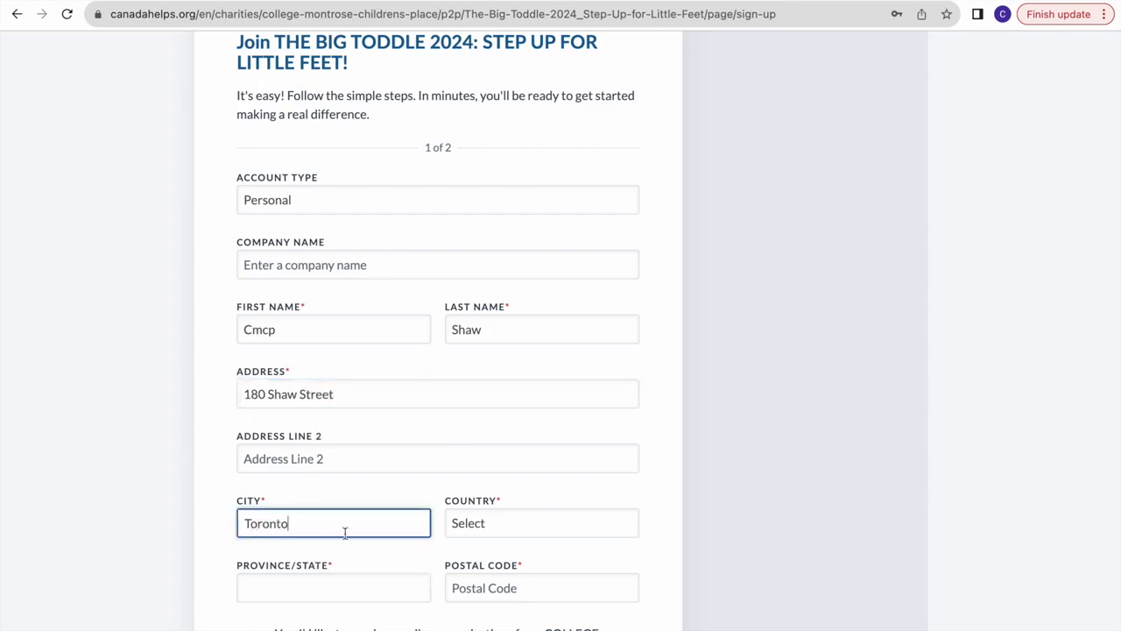
pyautogui.click(541, 523)
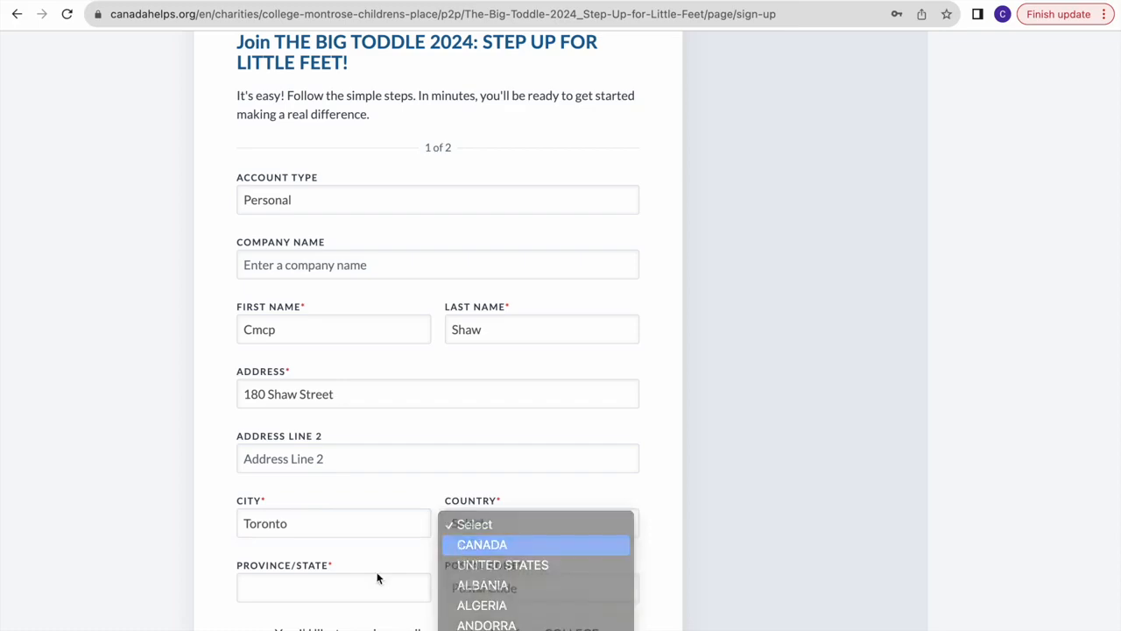
pyautogui.click(480, 544)
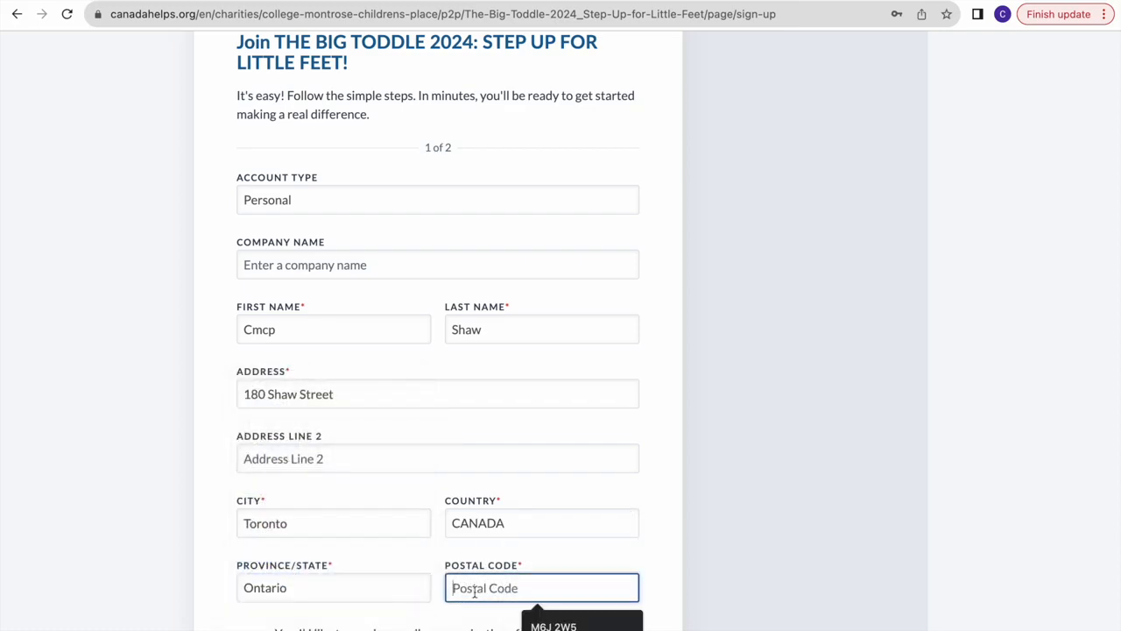
pyautogui.write('M6J 2W5')
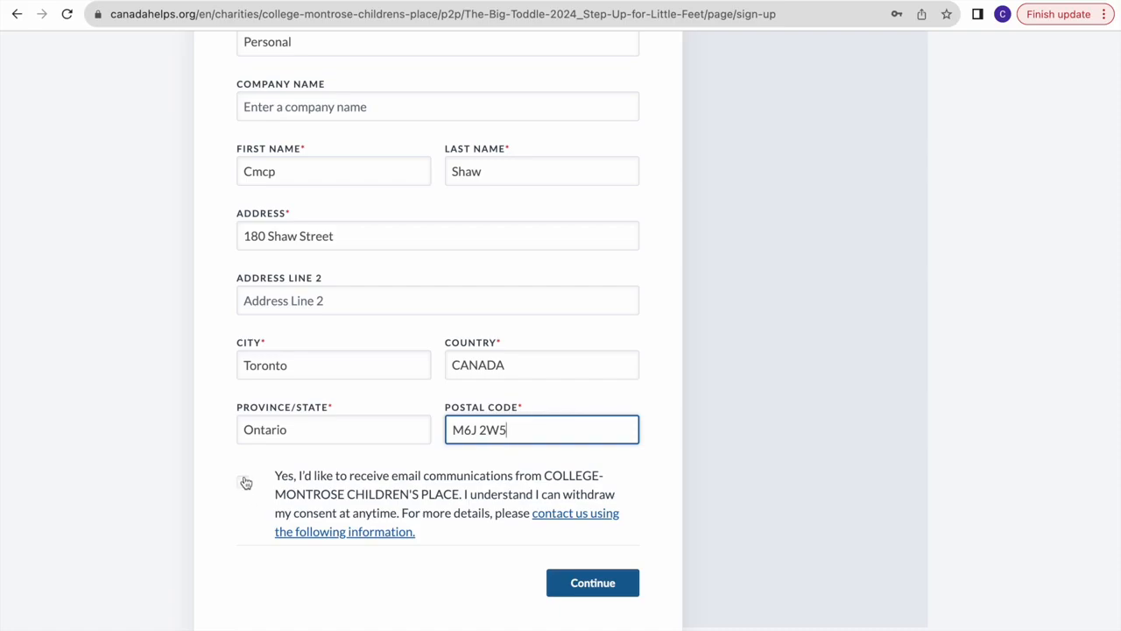
pyautogui.click(592, 582)
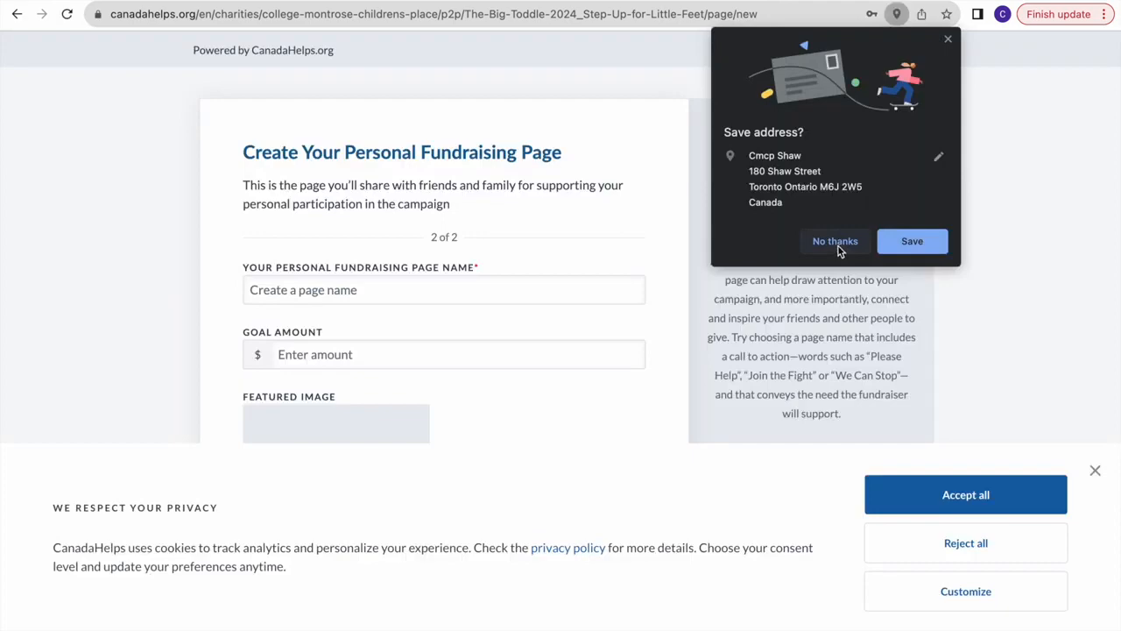
# - Decline saving the address, then name the page Cmcp's first fundraiser with a $100 goal
pyautogui.click(835, 241)
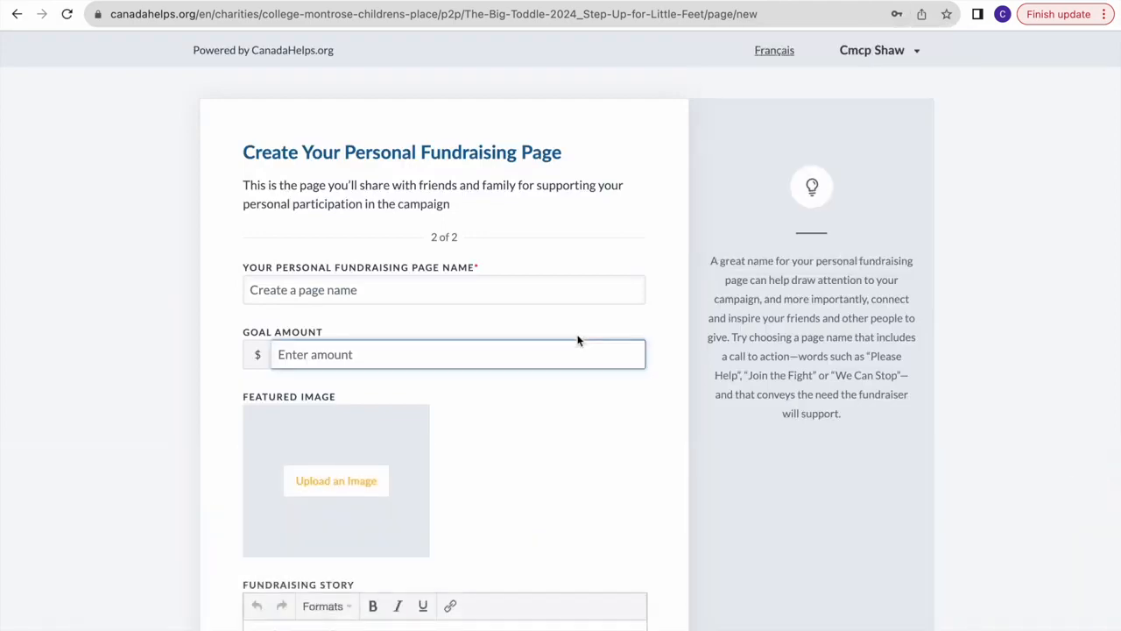
pyautogui.scroll(-3)
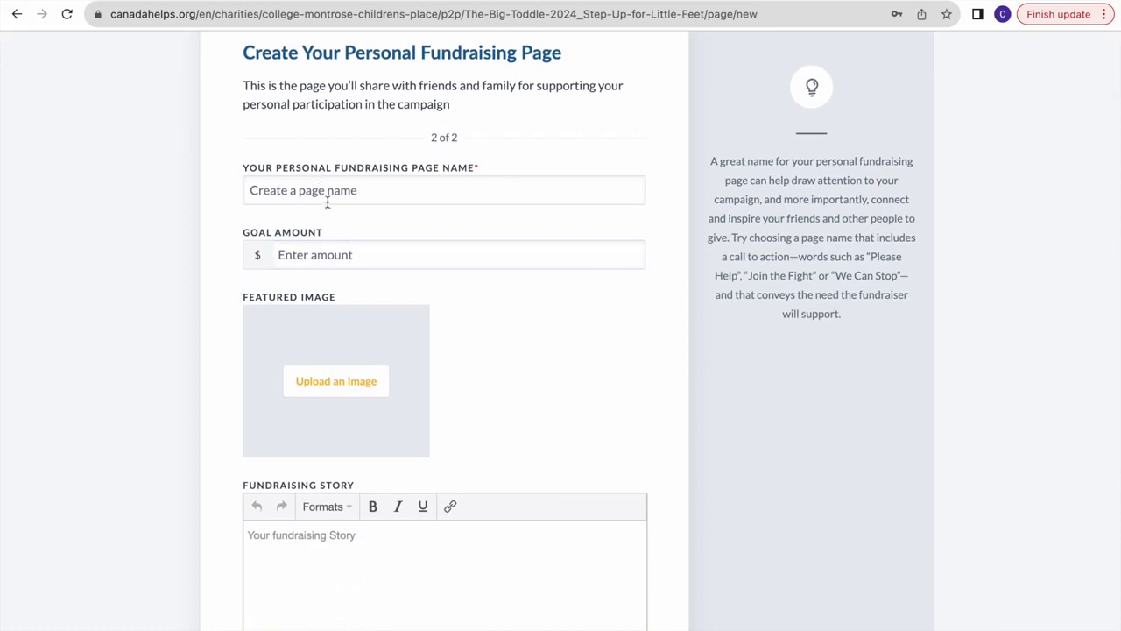
pyautogui.click(444, 190)
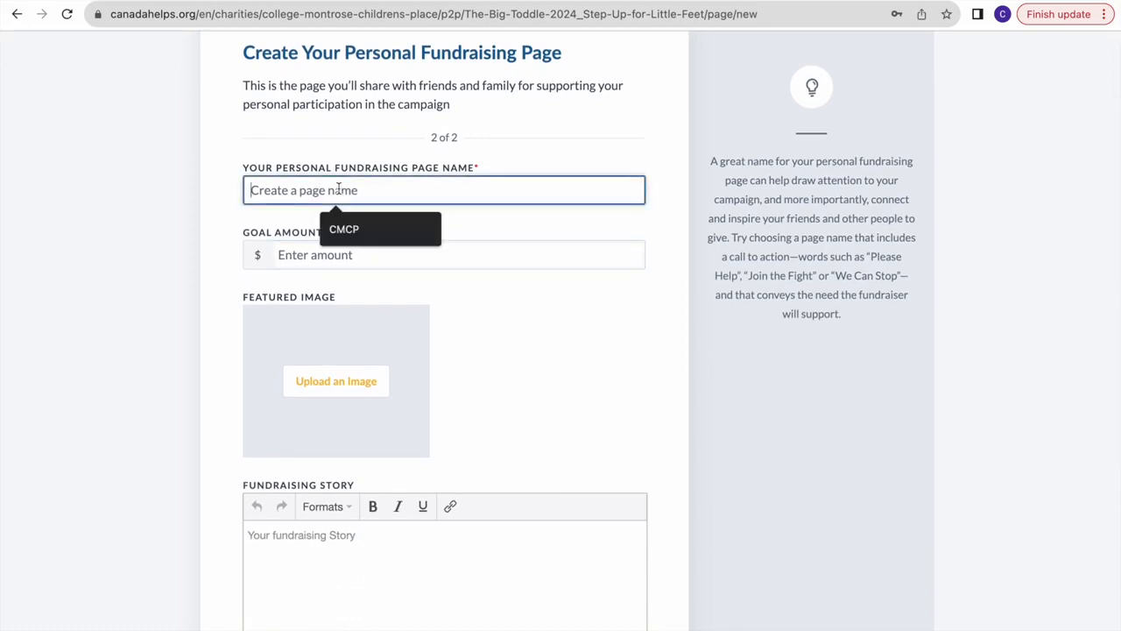
pyautogui.write("Cmcp'")
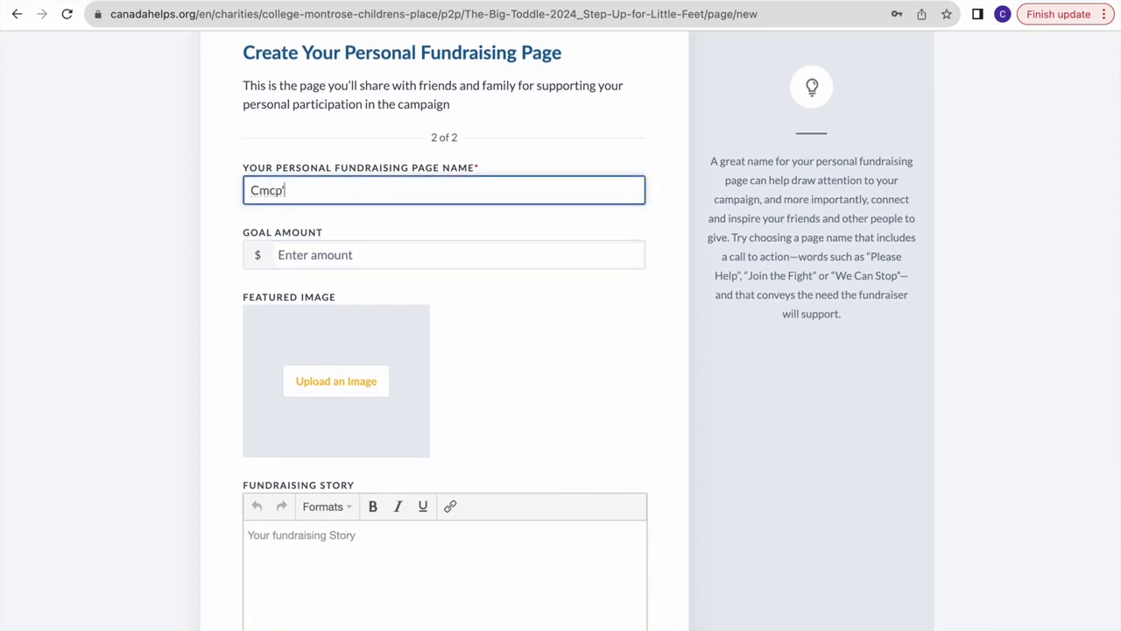
pyautogui.click(455, 254)
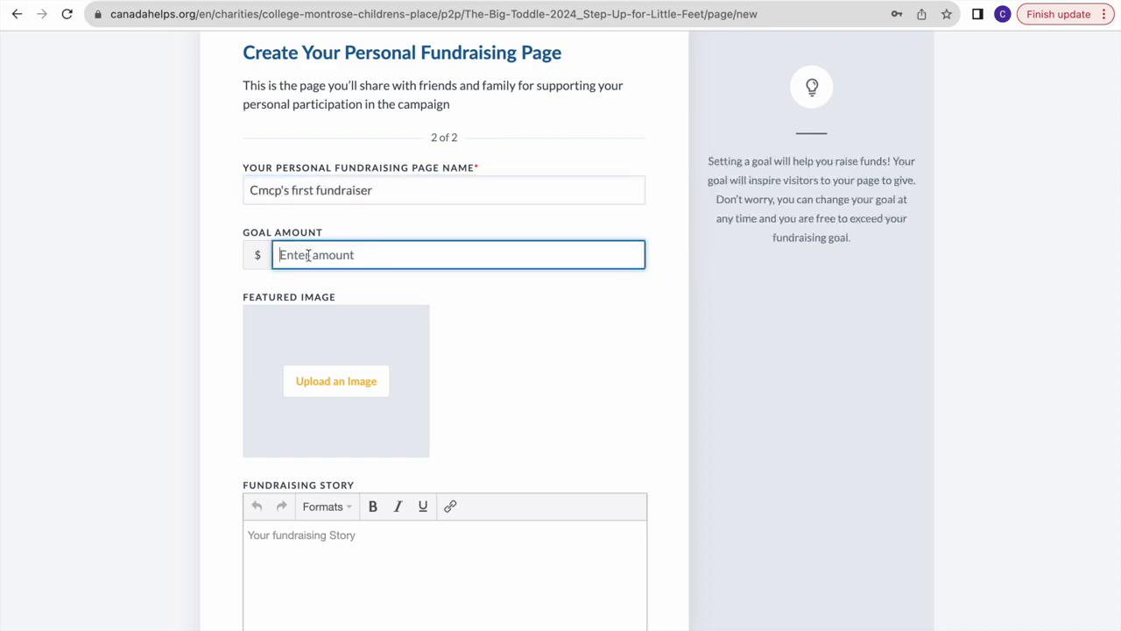
pyautogui.write('100')
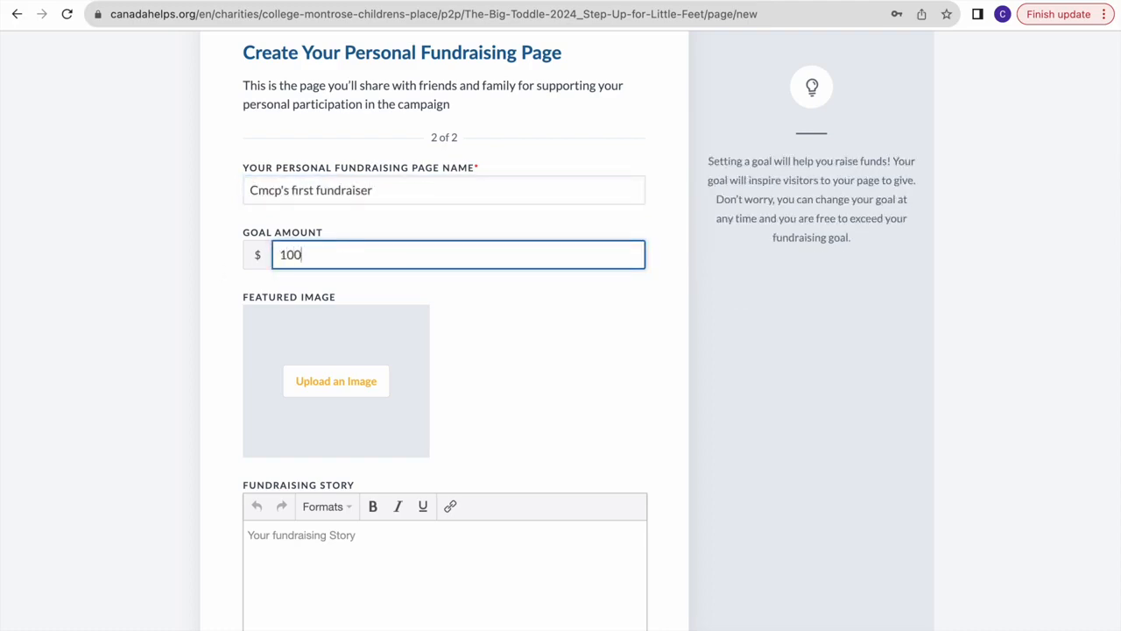
# - Write a fundraising story asking people to support CMCP's free family resources
pyautogui.scroll(-3)
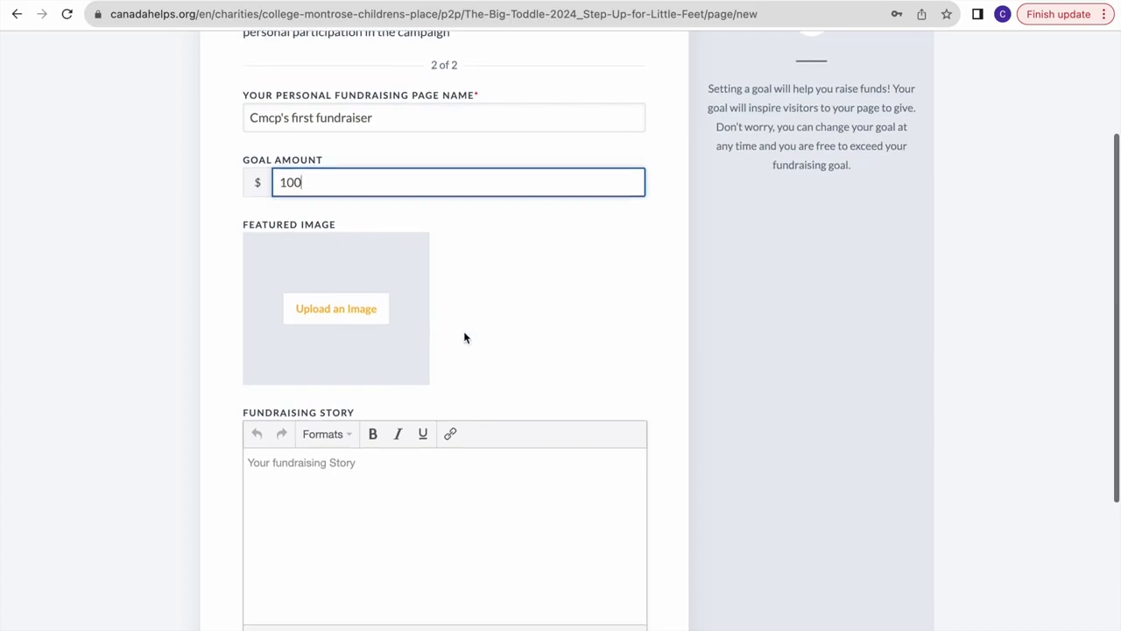
pyautogui.scroll(-3)
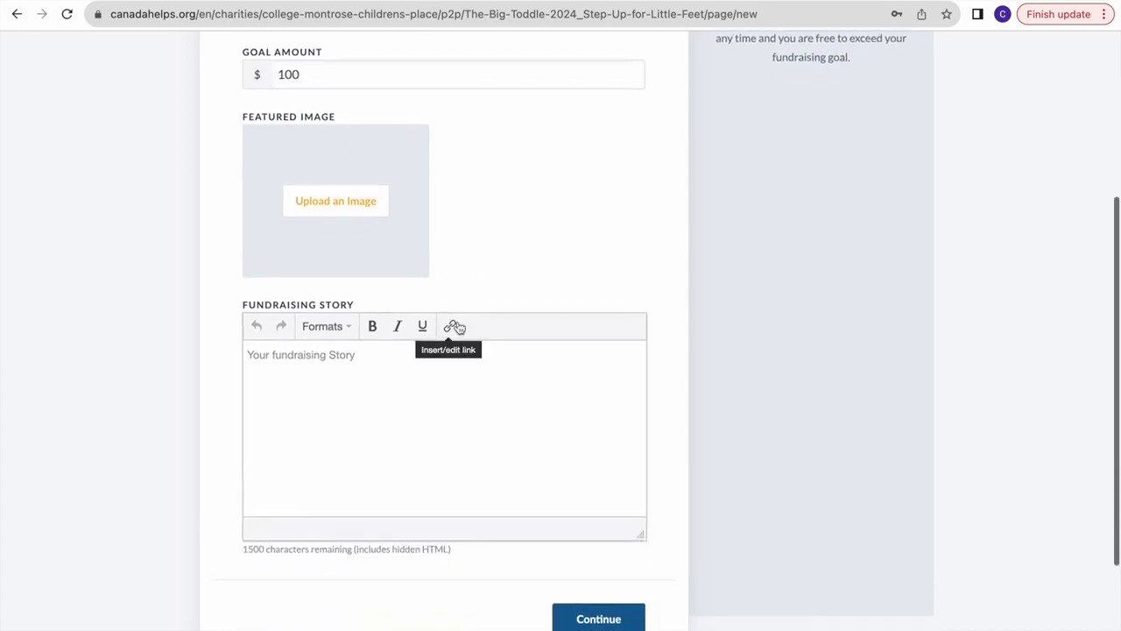
pyautogui.moveTo(477, 224)
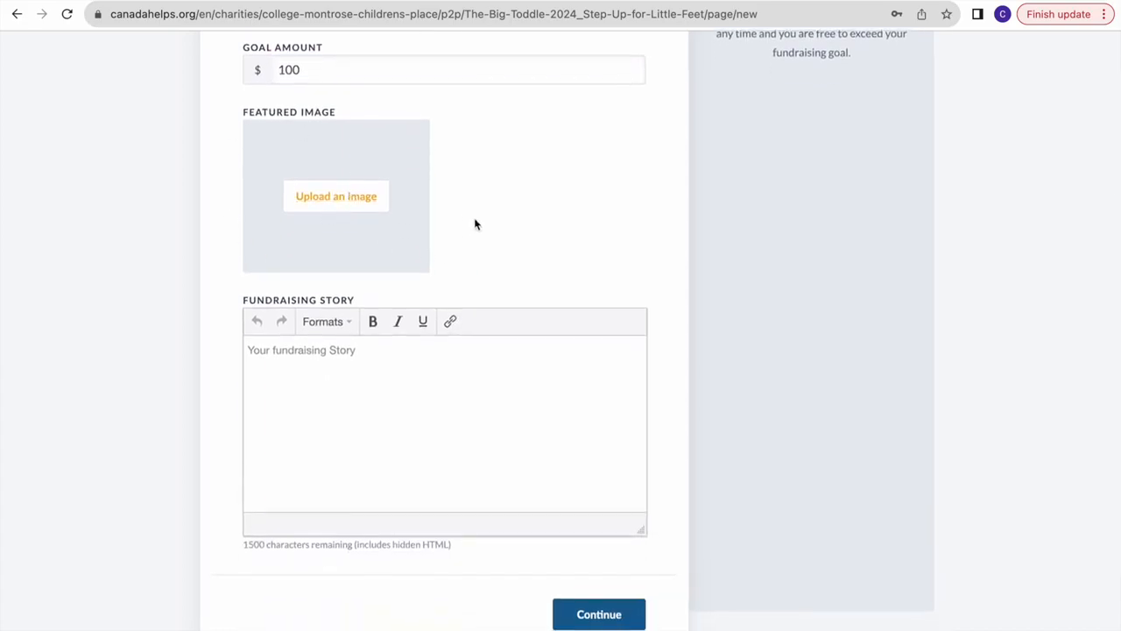
pyautogui.scroll(-3)
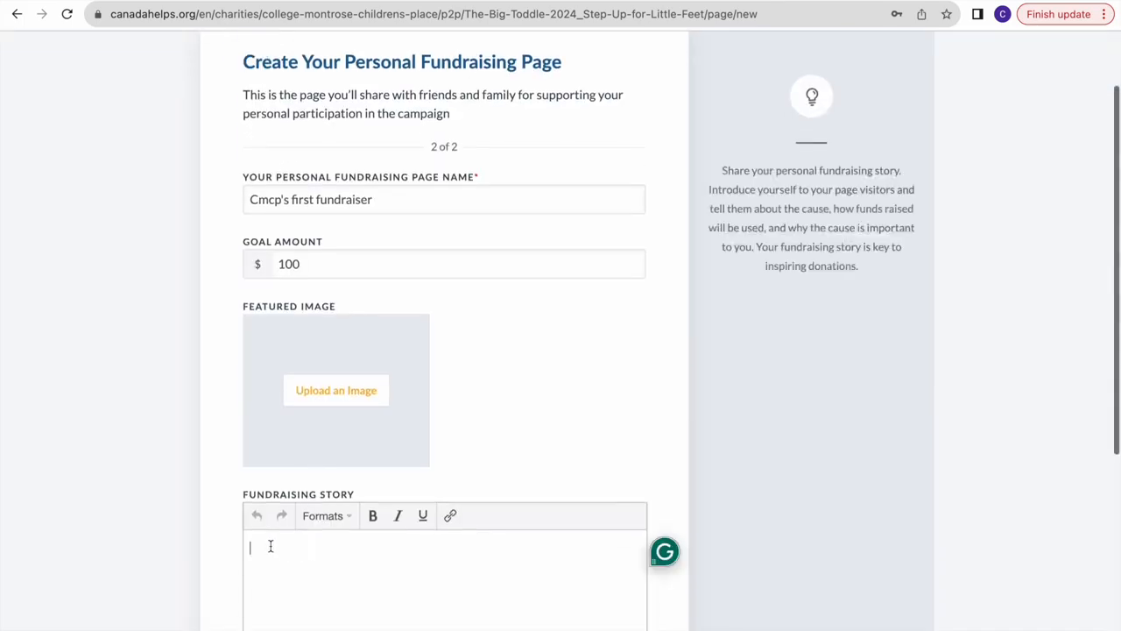
pyautogui.write('Hey everyone, please join me in making a difference by supporting')
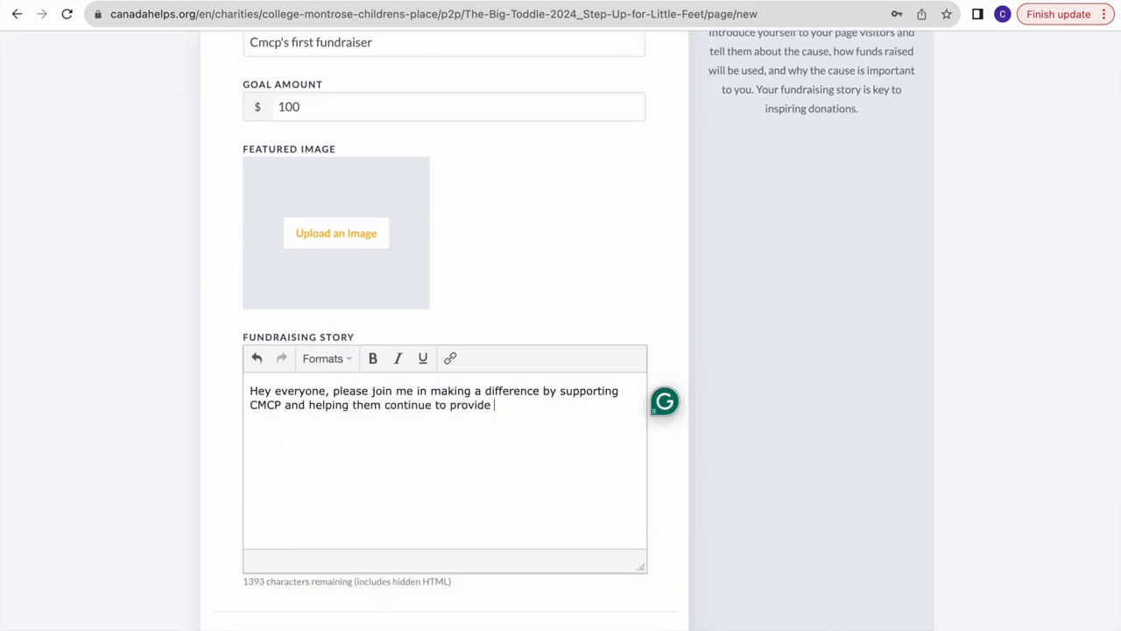
pyautogui.write('free family resources!')
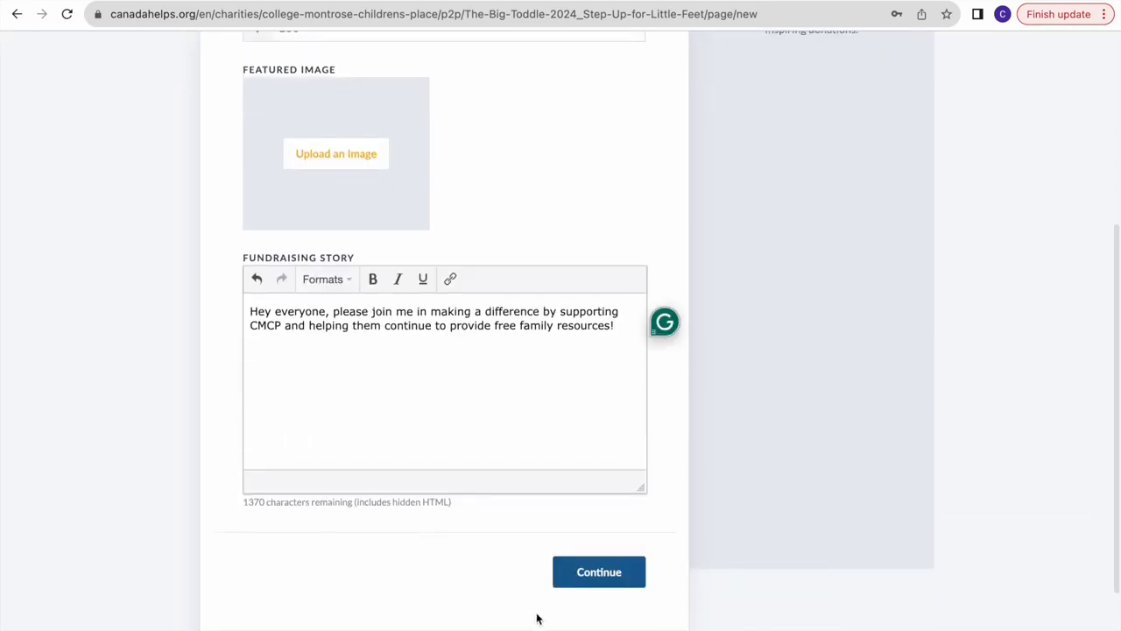
pyautogui.moveTo(620, 571)
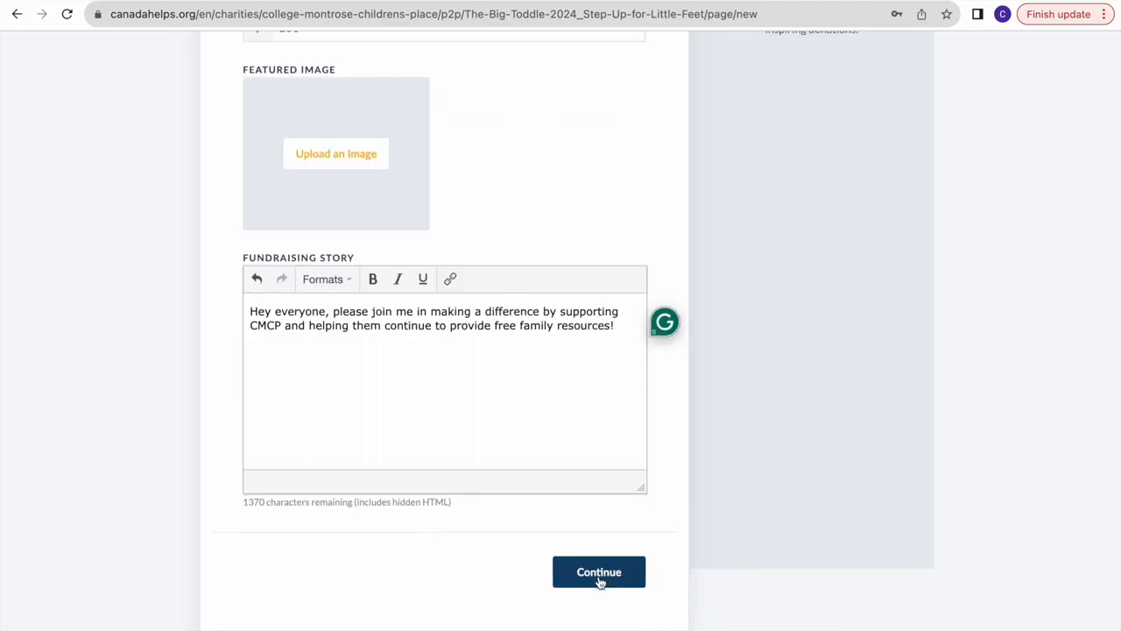
# - Publish the fundraiser and scroll the Welcome tab to its short URL and sharing options
pyautogui.click(598, 571)
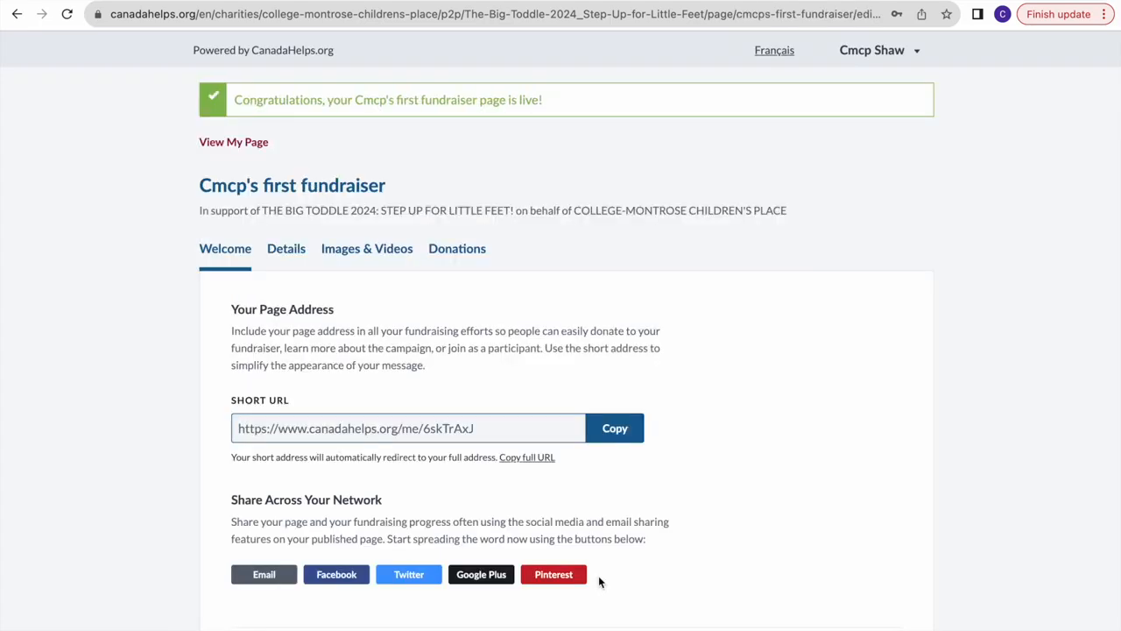
pyautogui.scroll(-3)
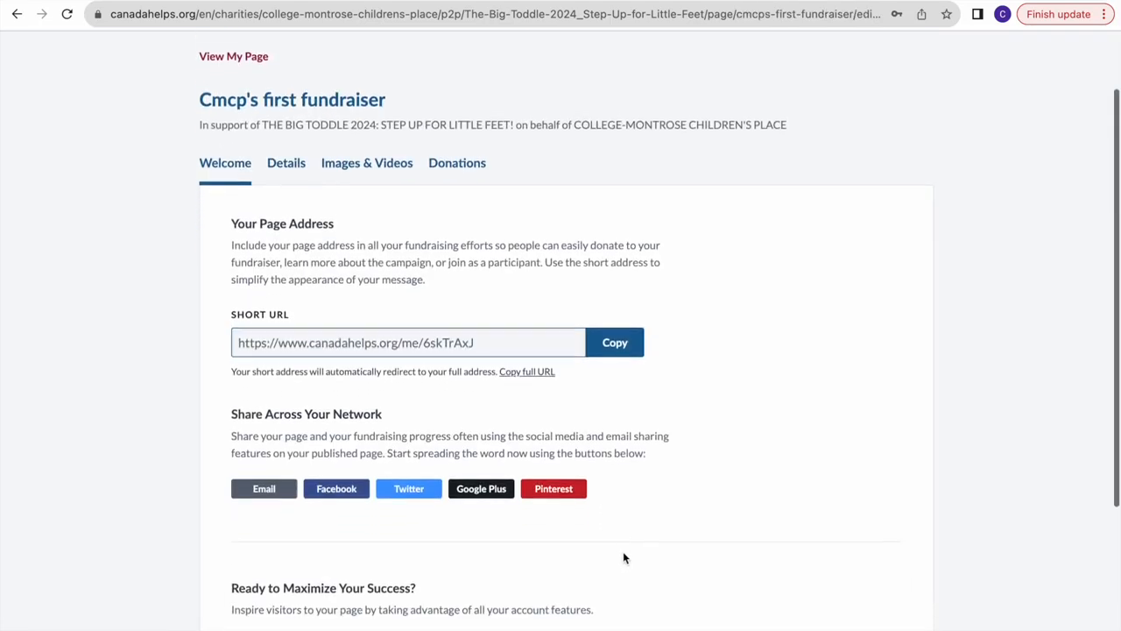
pyautogui.scroll(-3)
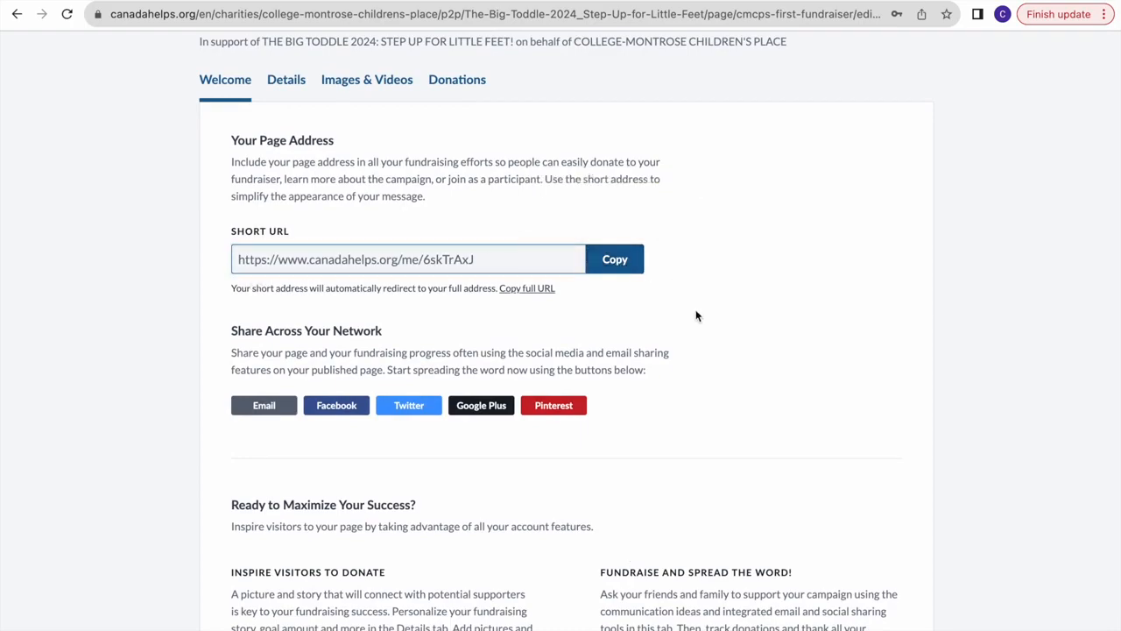
pyautogui.scroll(-3)
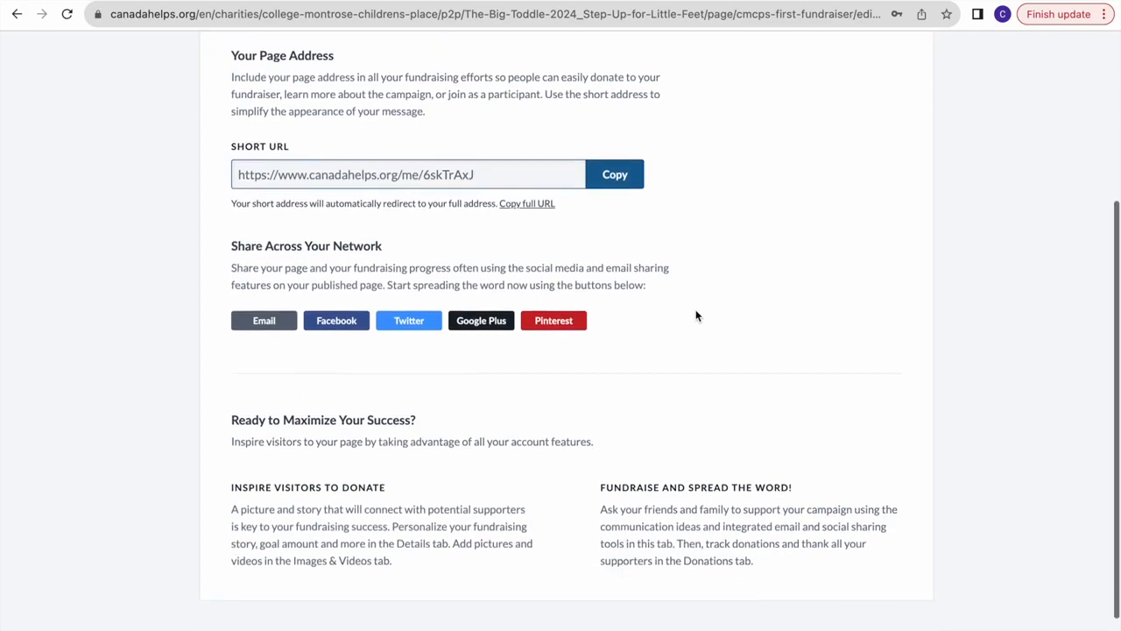